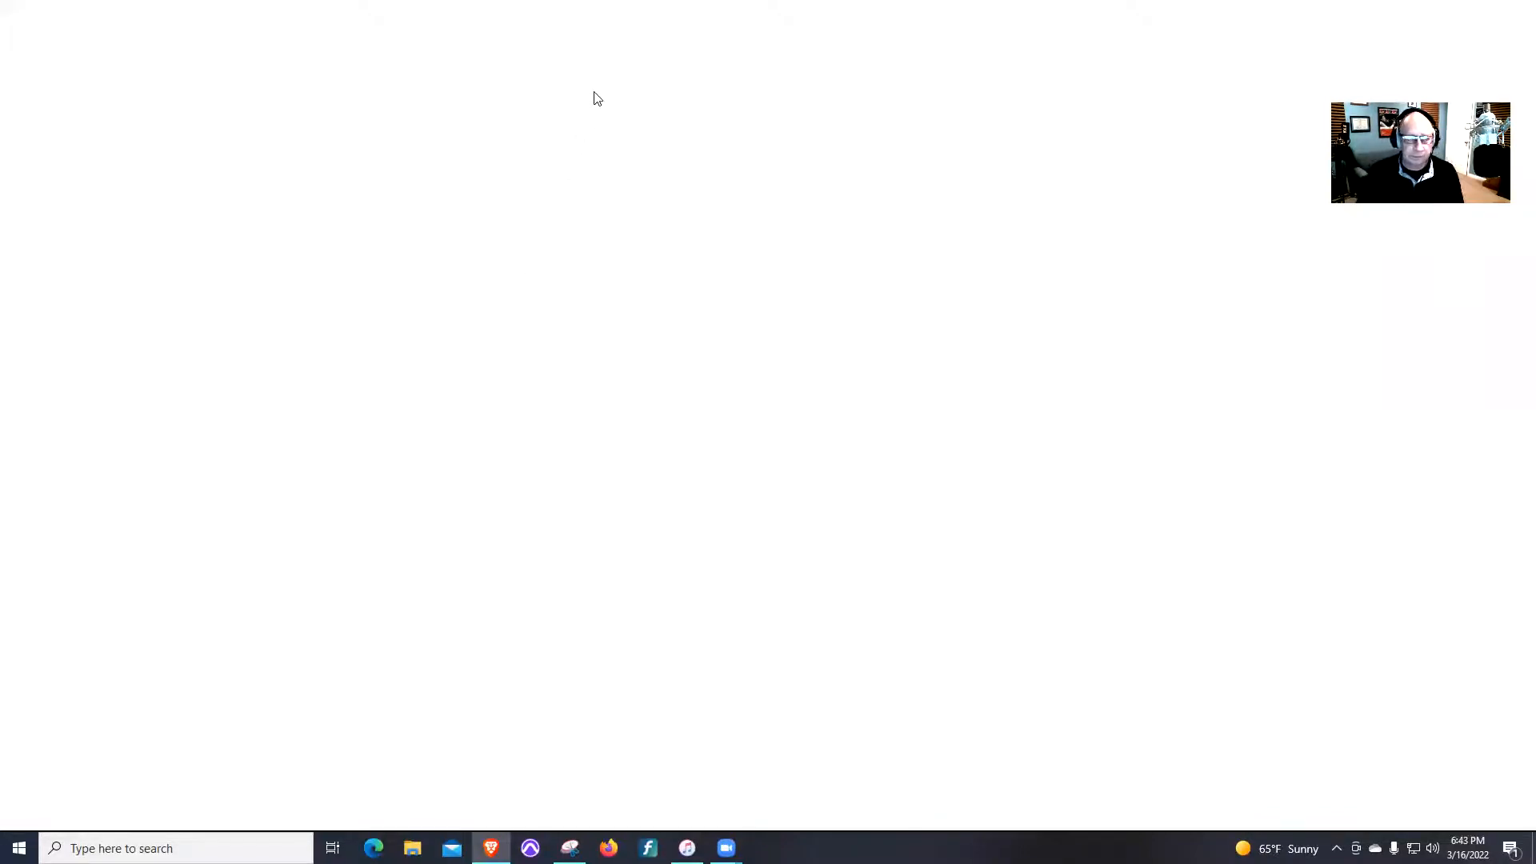
- Search 'how to completely uninstall Pro Tools' and open Avid's 'How do I remove Pro Tools?' article
click(489, 848)
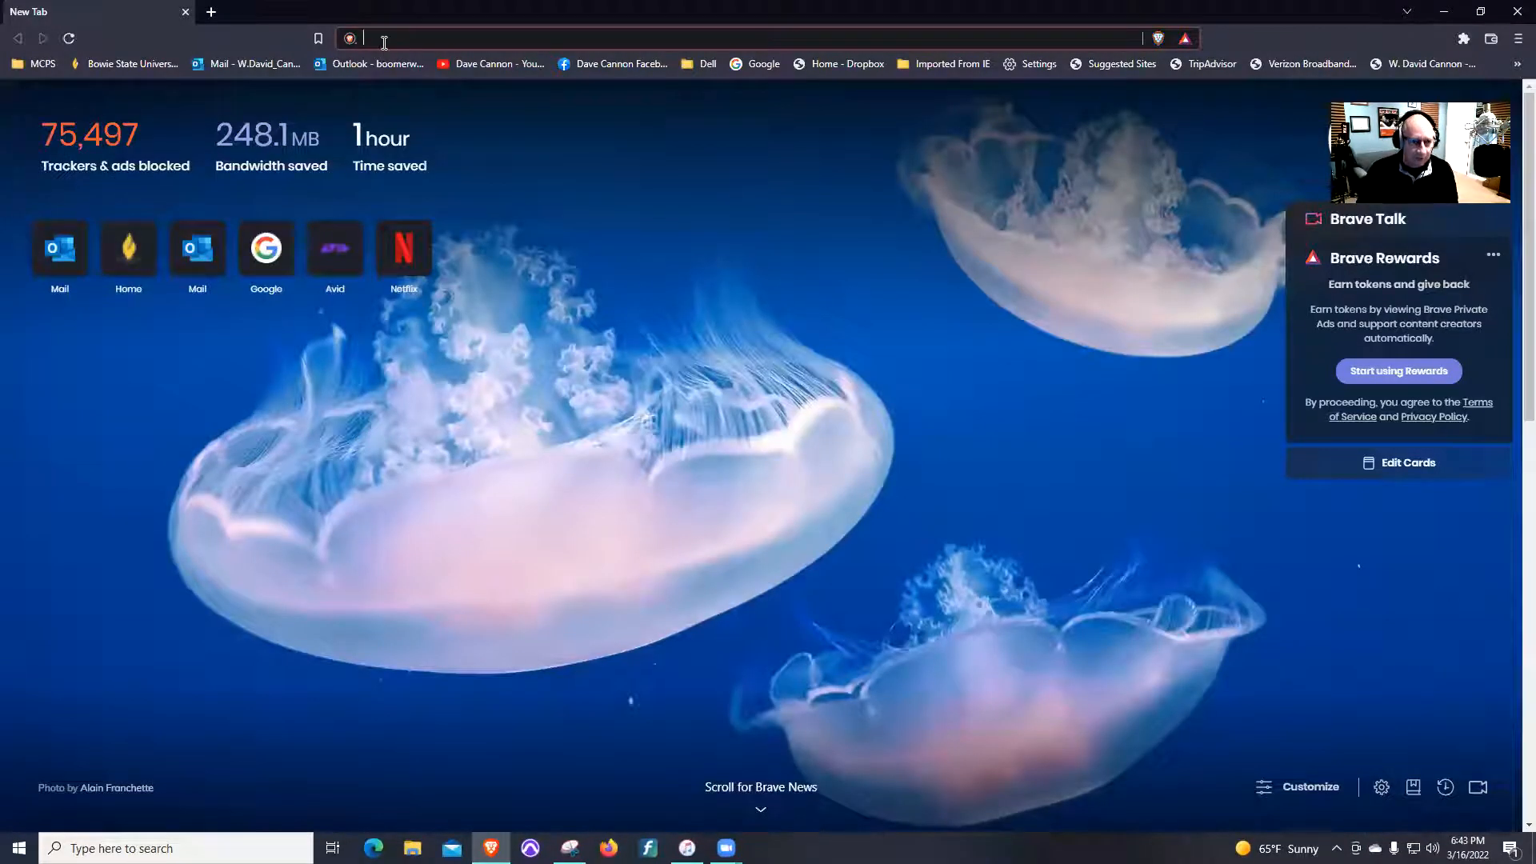
text(how to completely uninstall Pro Tools)
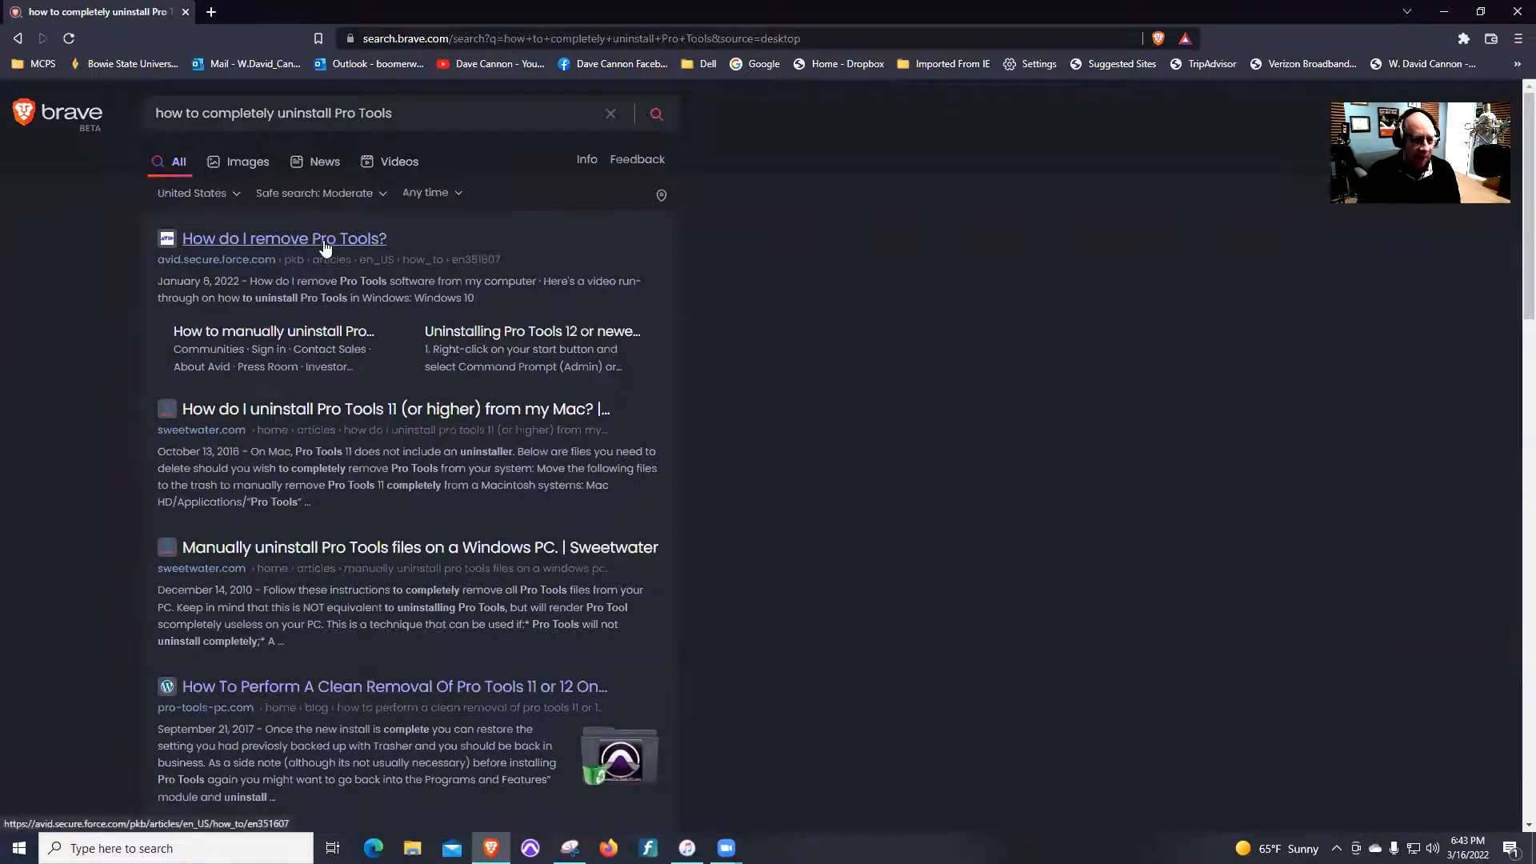
click(284, 238)
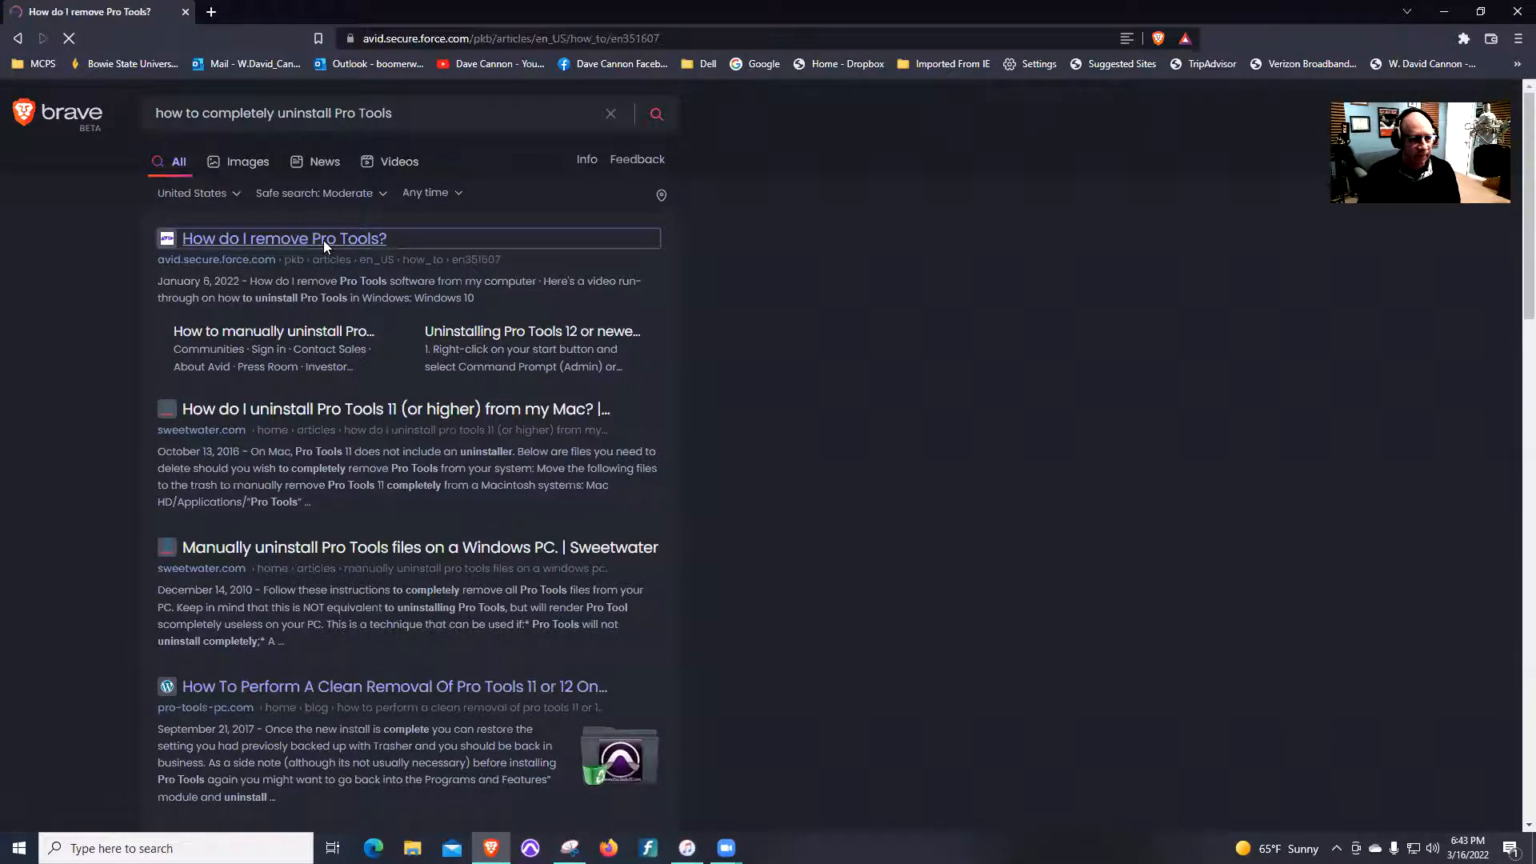
- Scroll the Avid article to its Windows uninstall video and start playing it
click(283, 239)
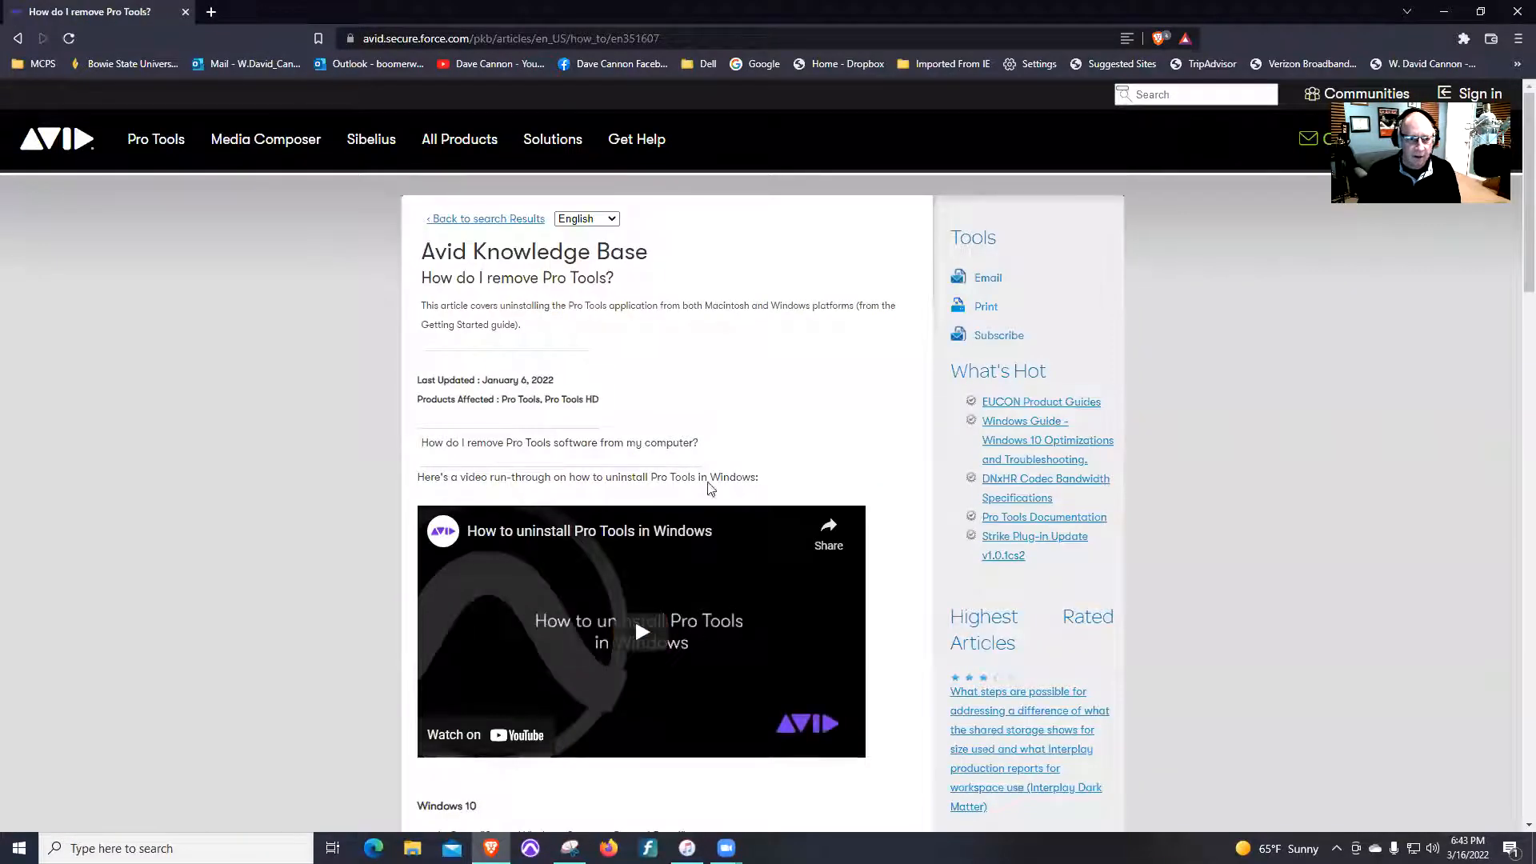
scroll(down, 3)
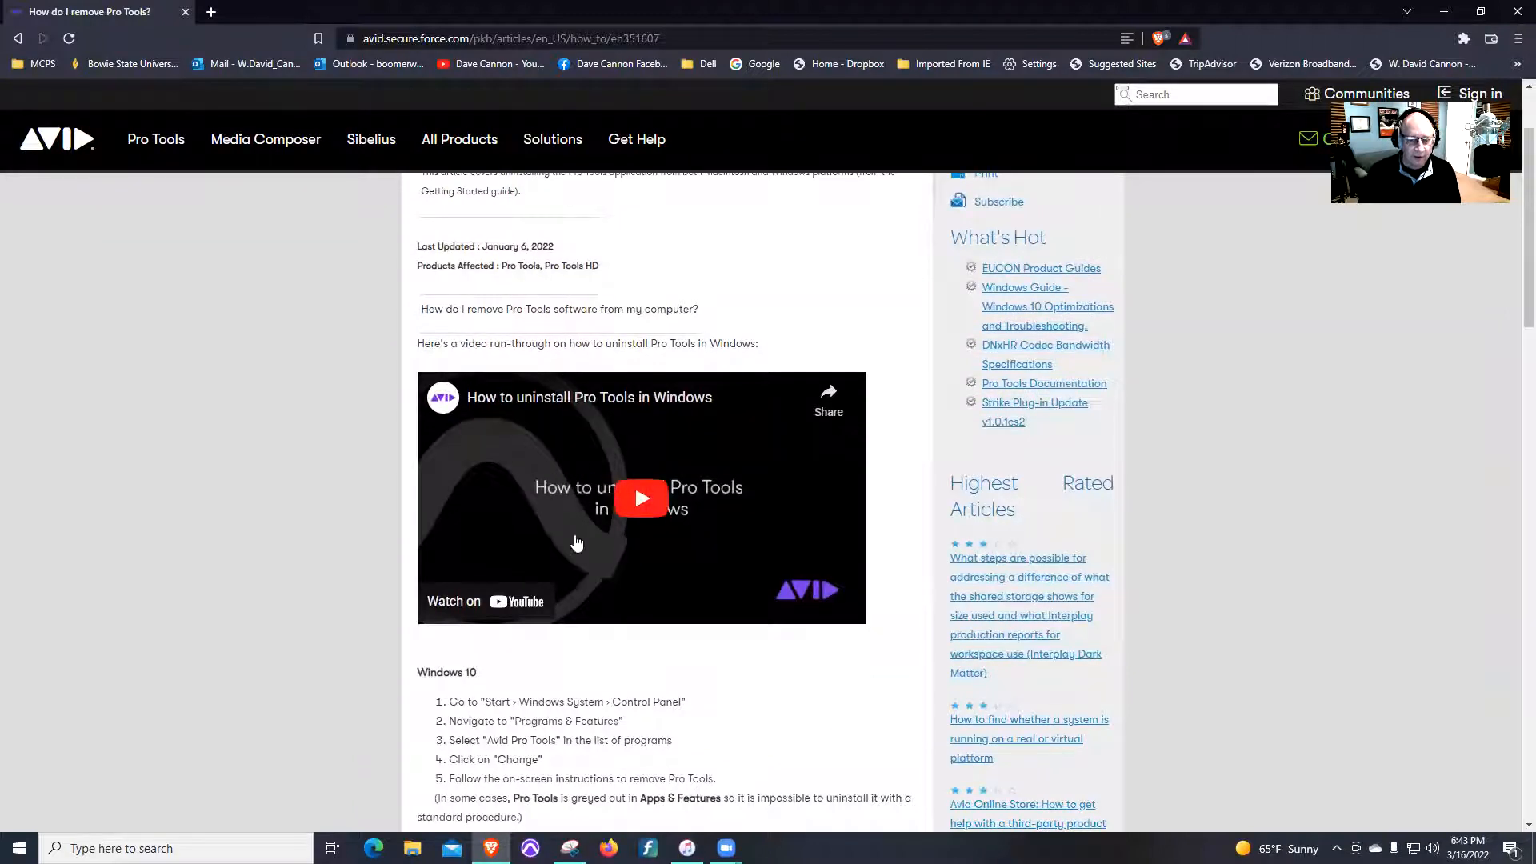
mouse_move(616, 558)
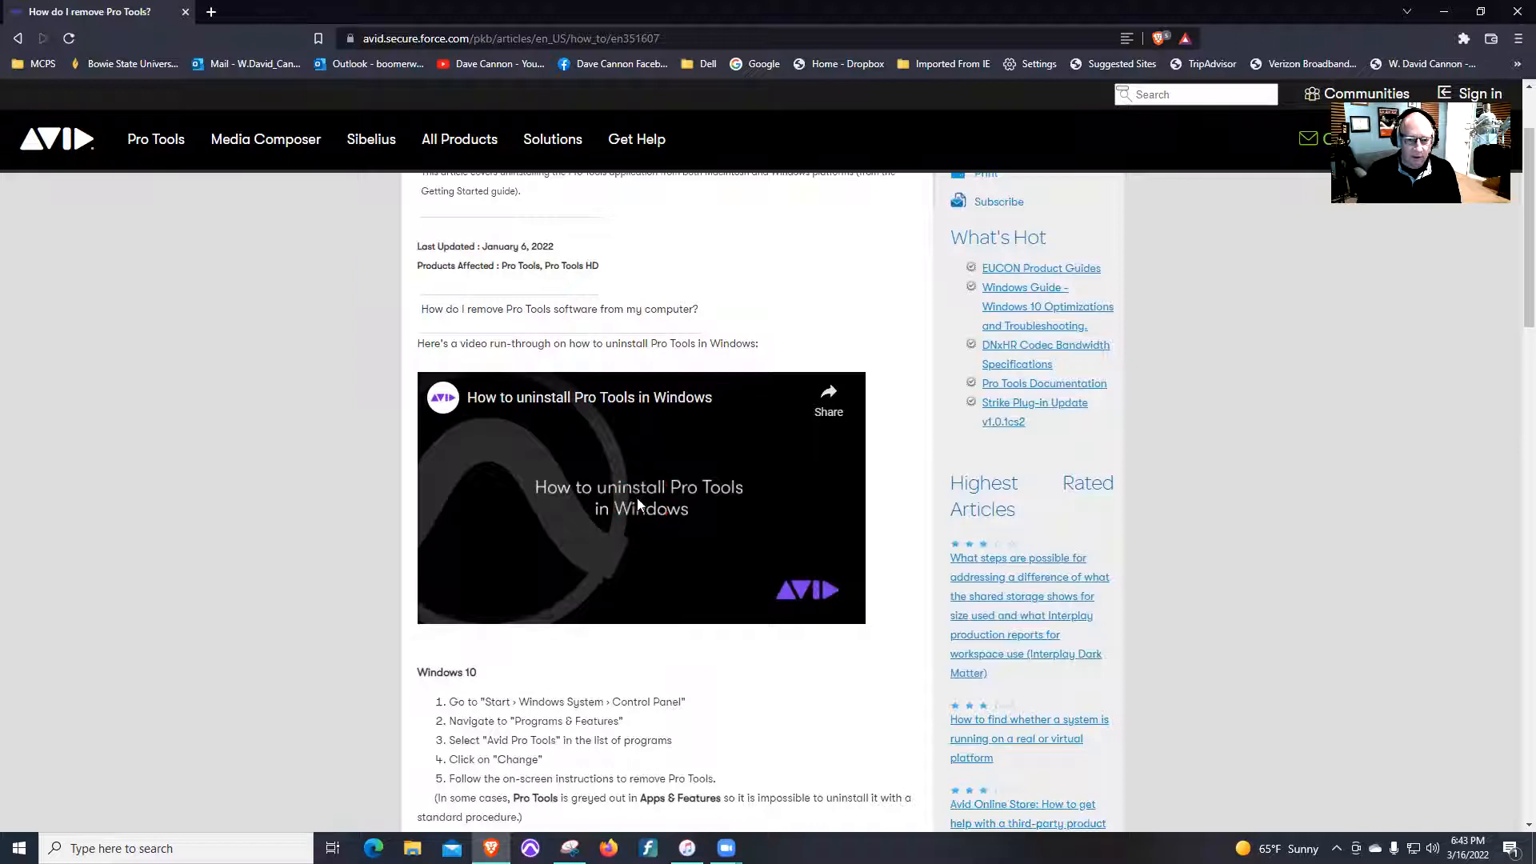
click(641, 497)
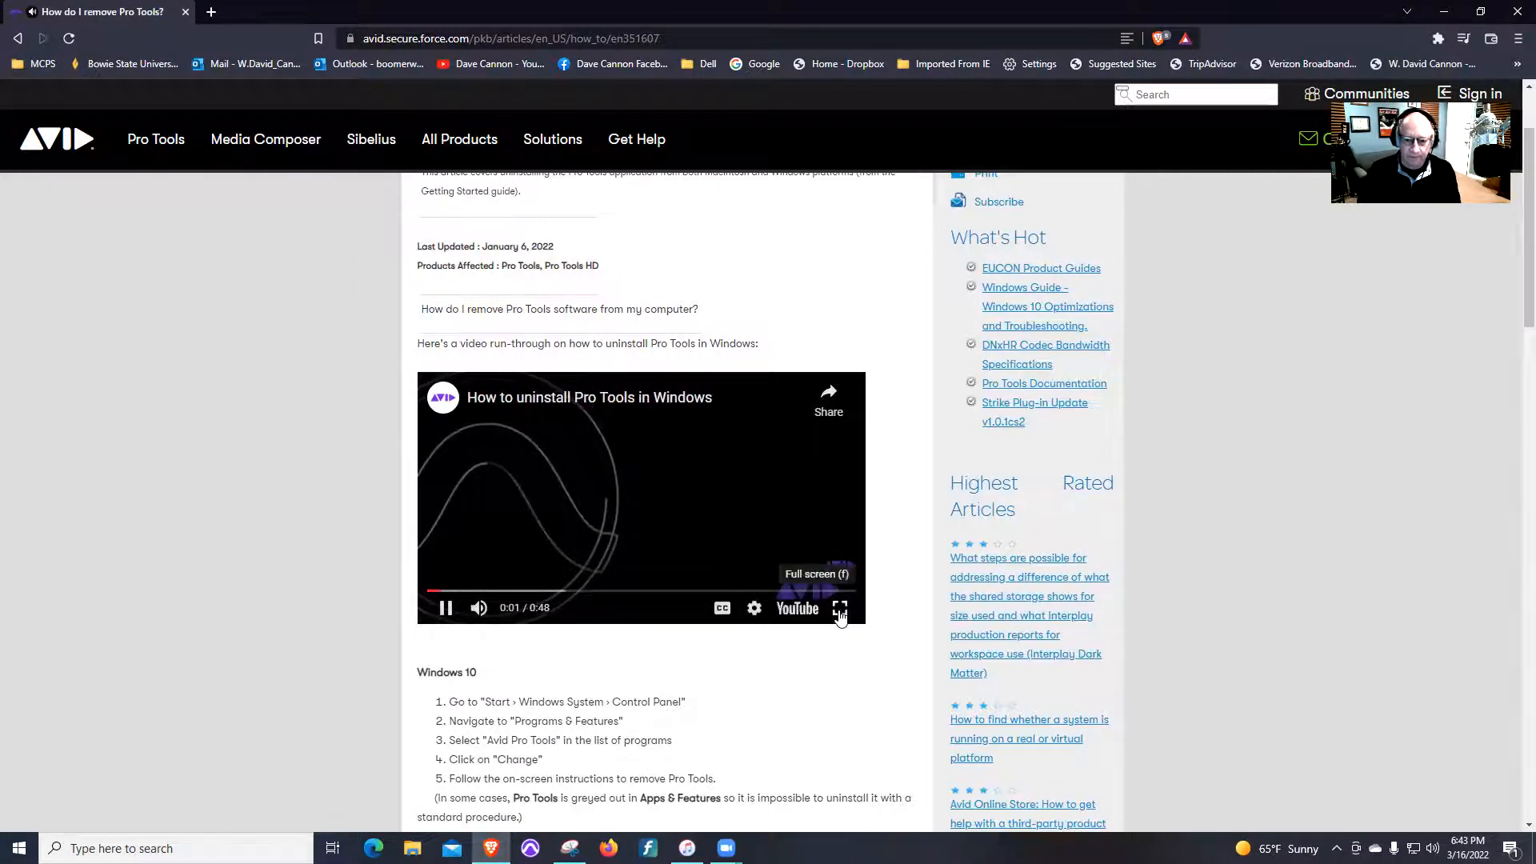
- Watch the Pro Tools Windows uninstall video full screen until its end screen
click(839, 607)
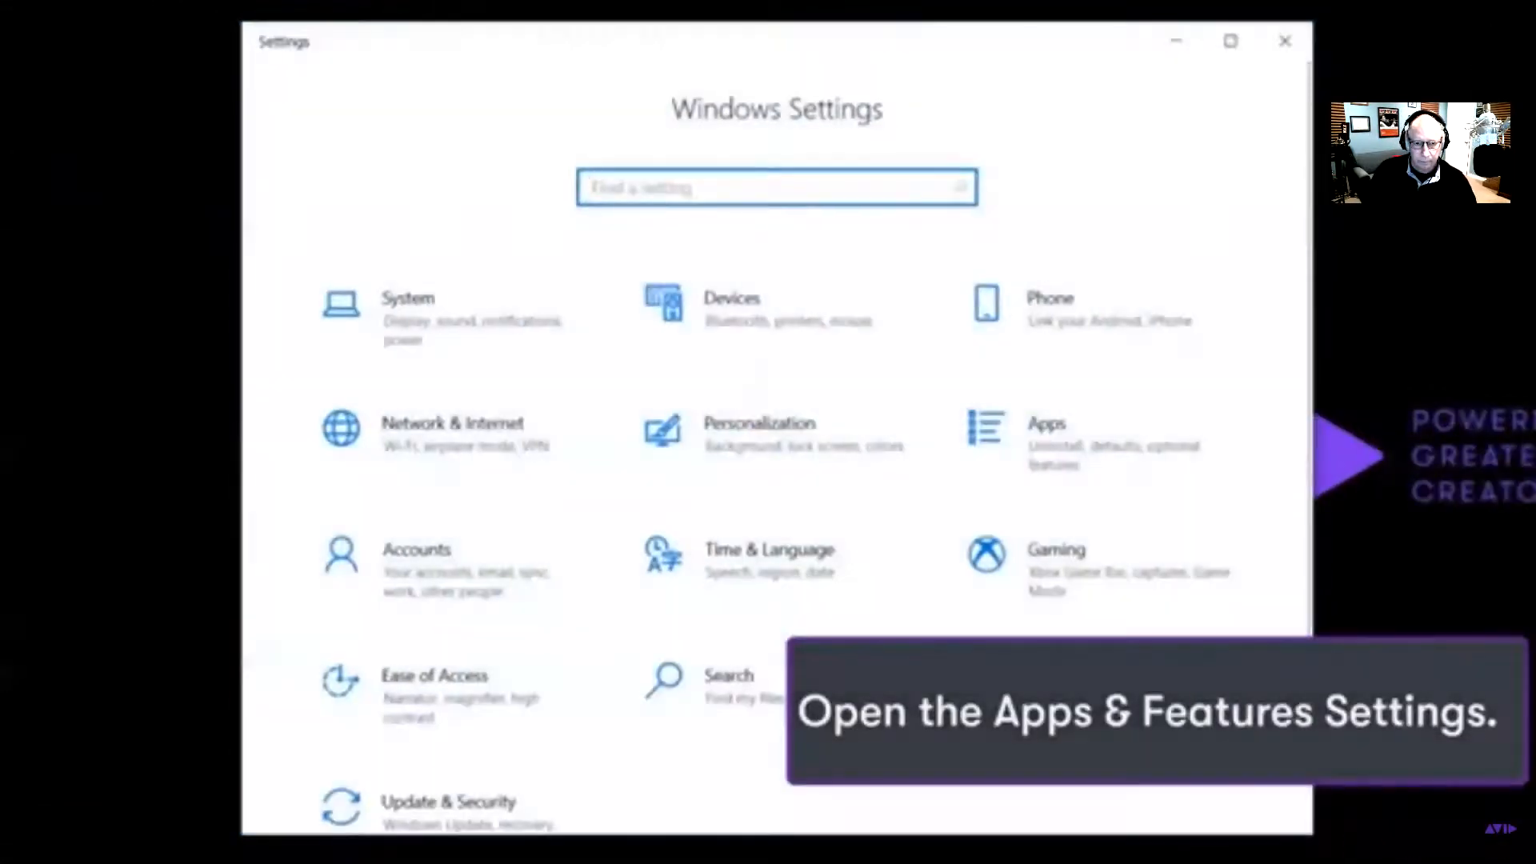
click(1046, 423)
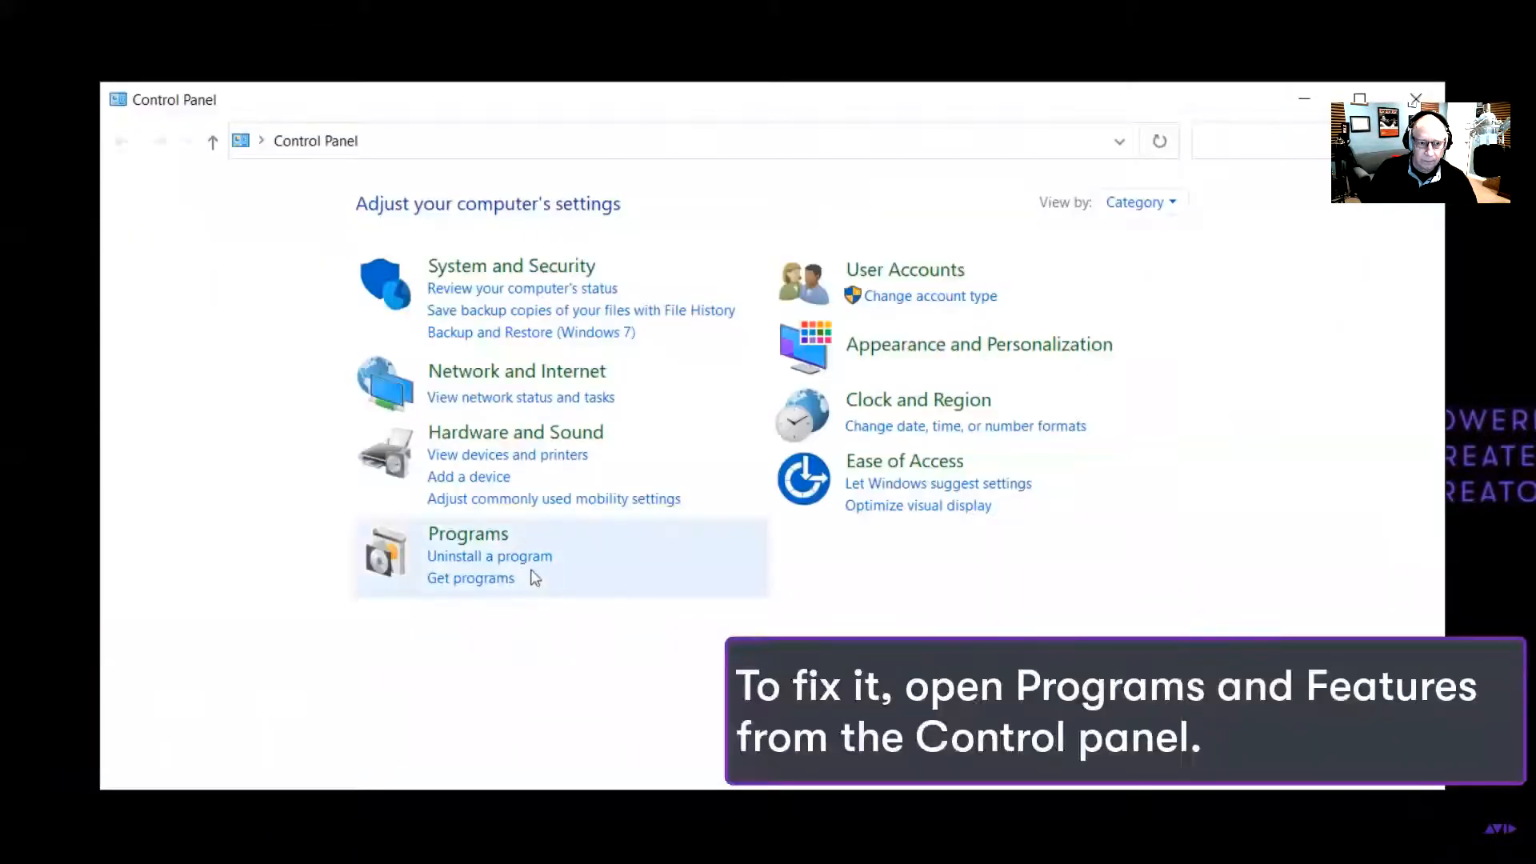
click(467, 533)
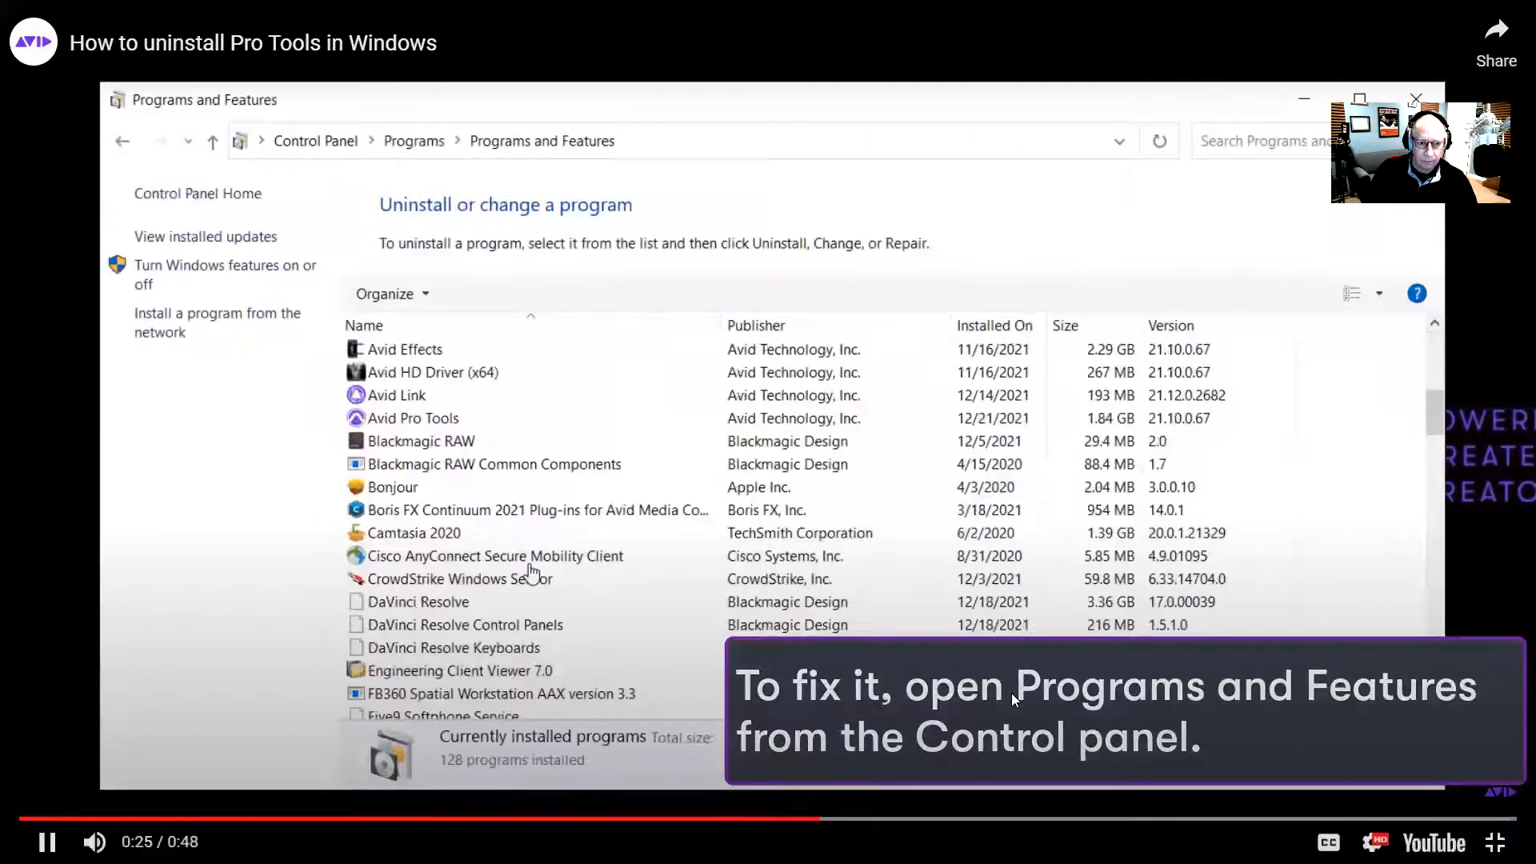
click(414, 418)
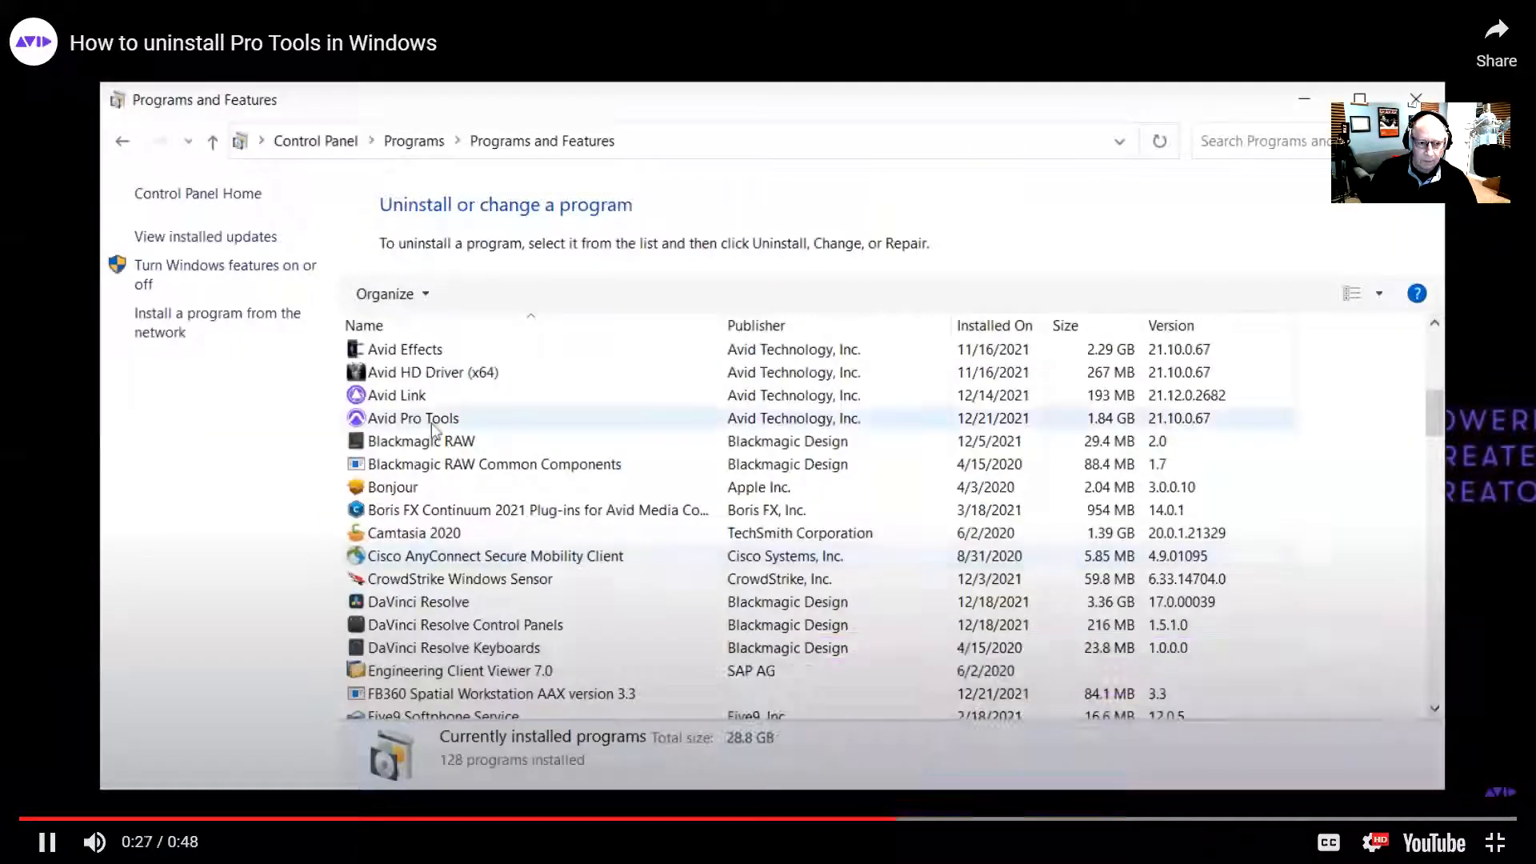
click(411, 418)
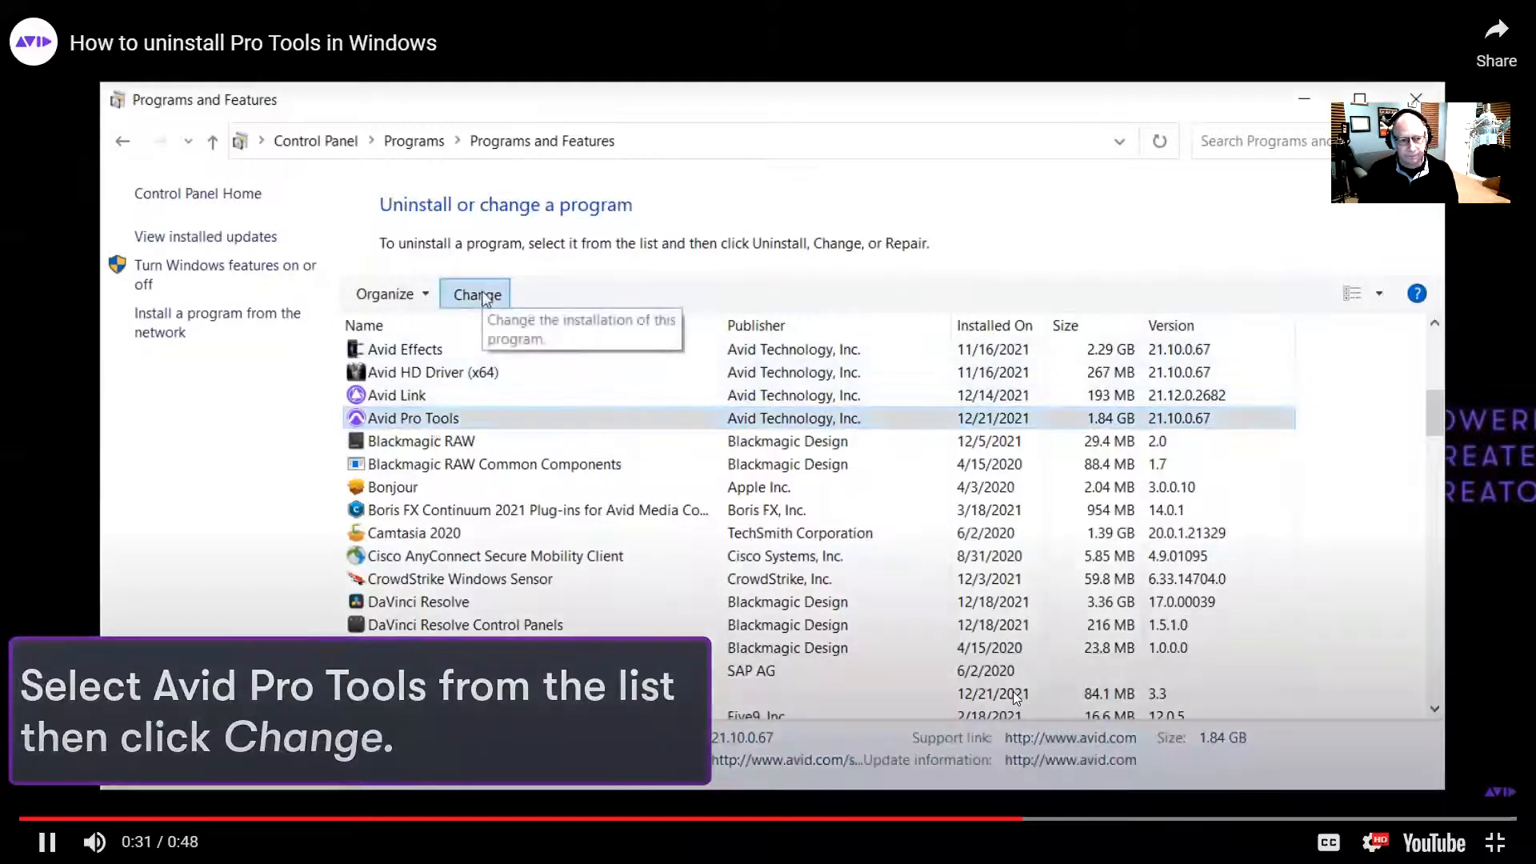
click(474, 294)
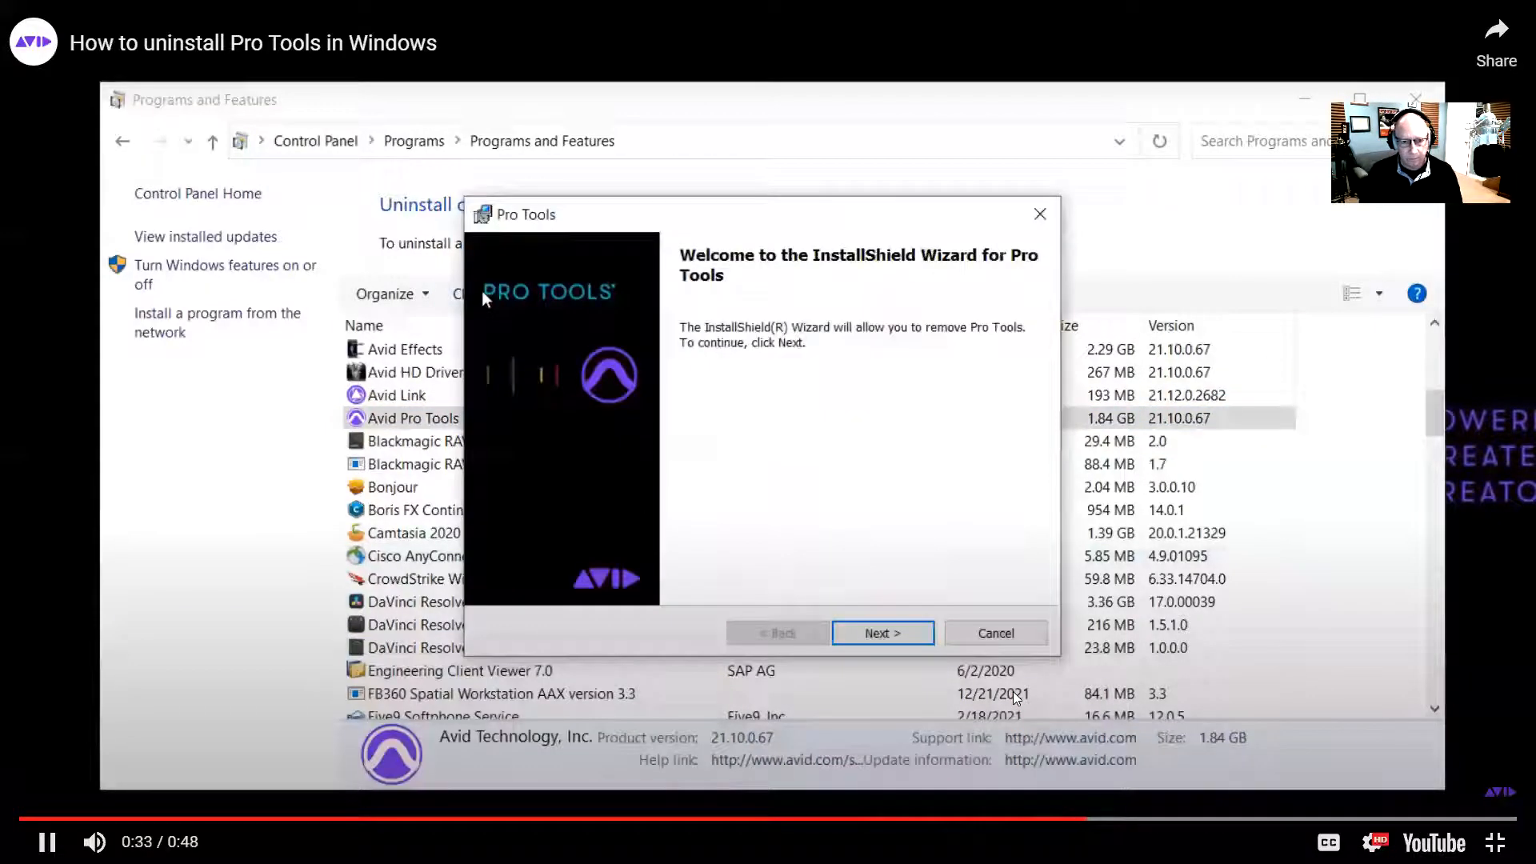
click(881, 632)
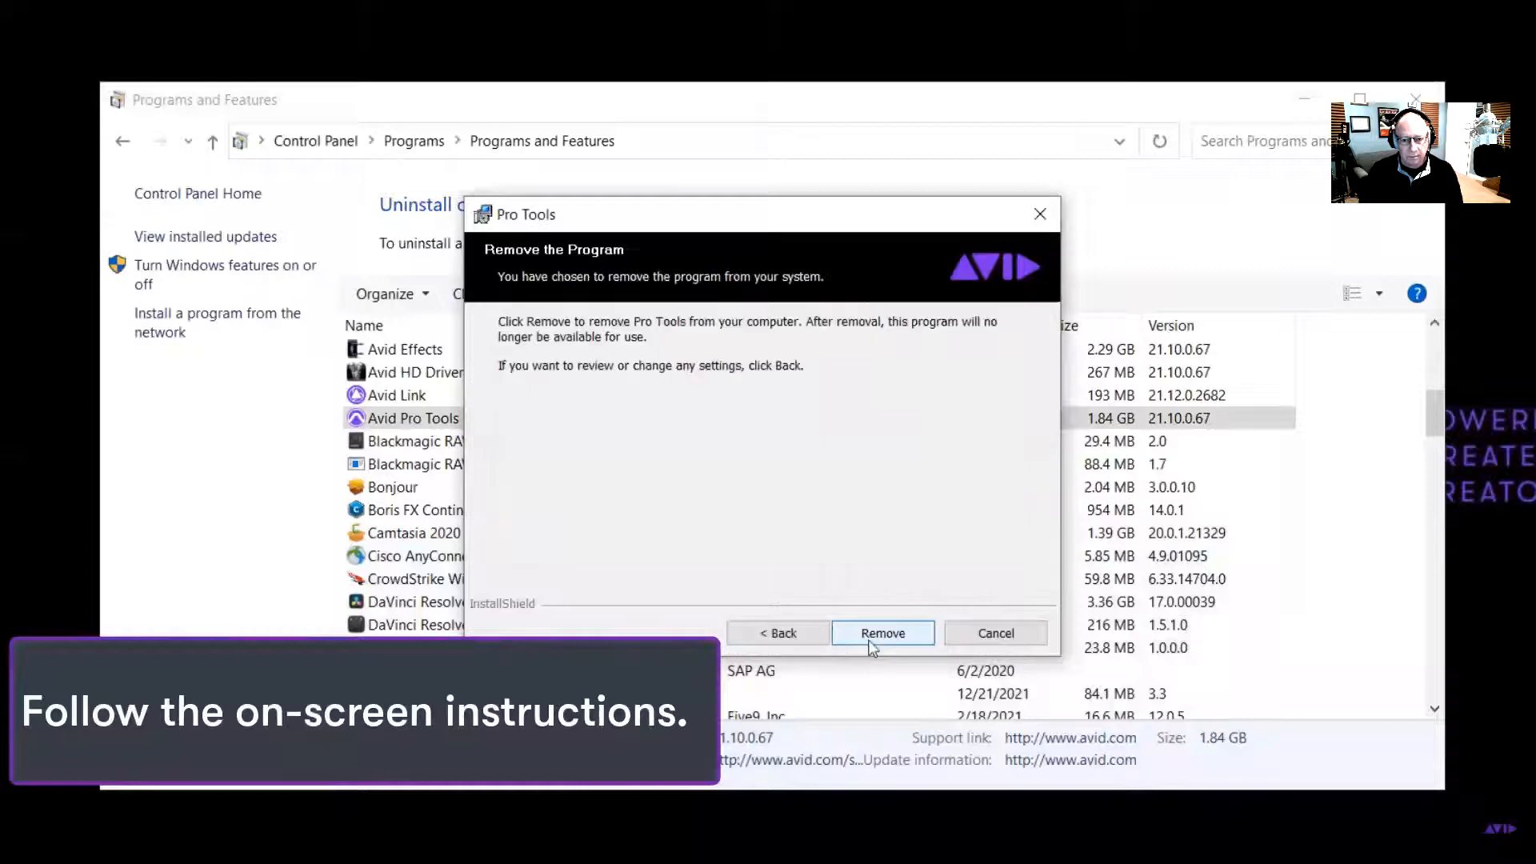
click(882, 632)
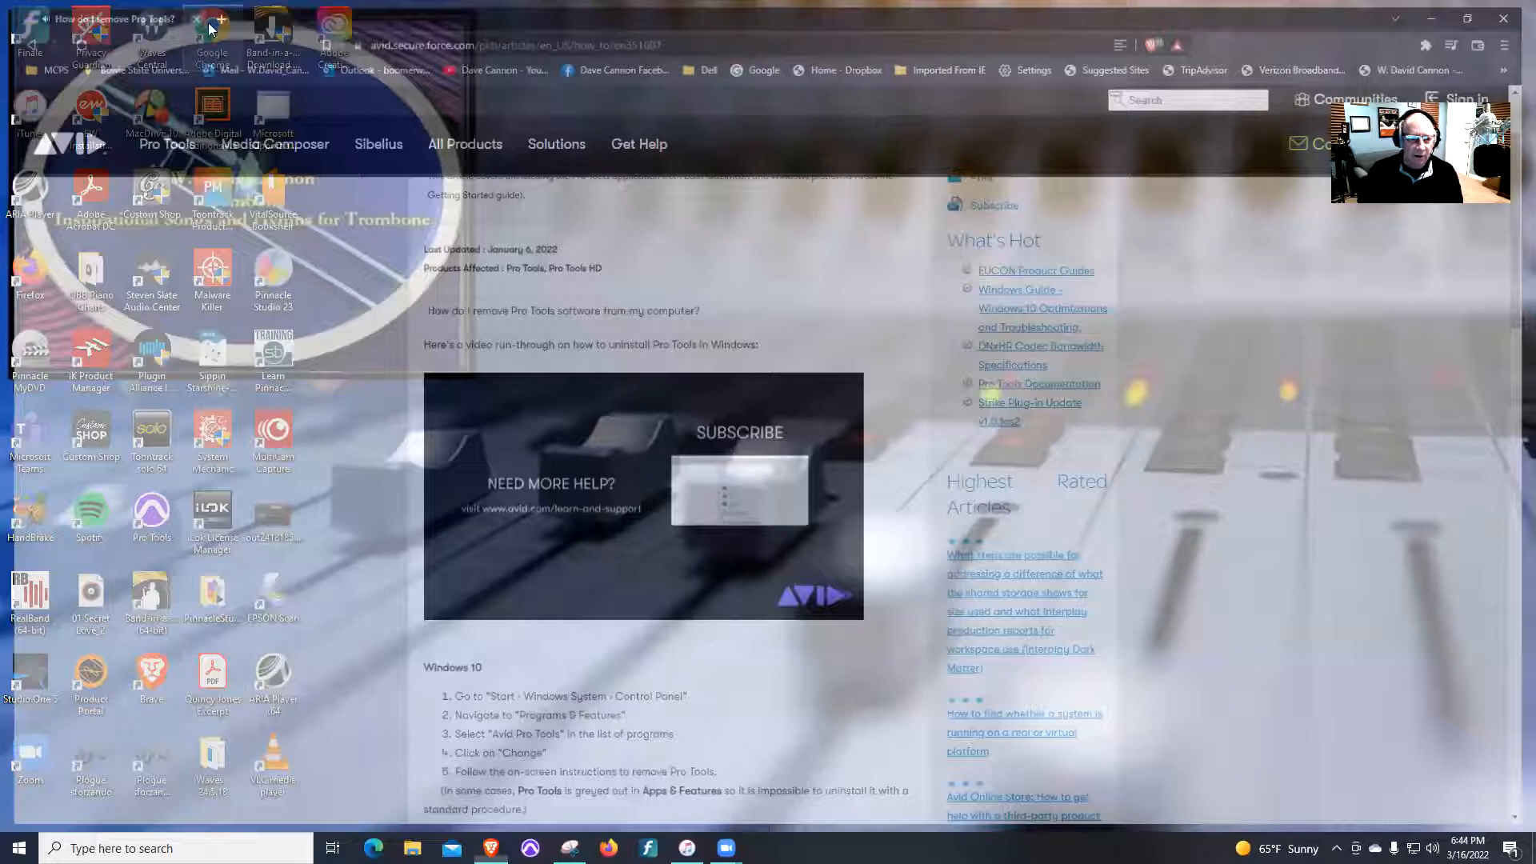
- Minimize the browser and open Windows Settings from the Start menu
click(196, 18)
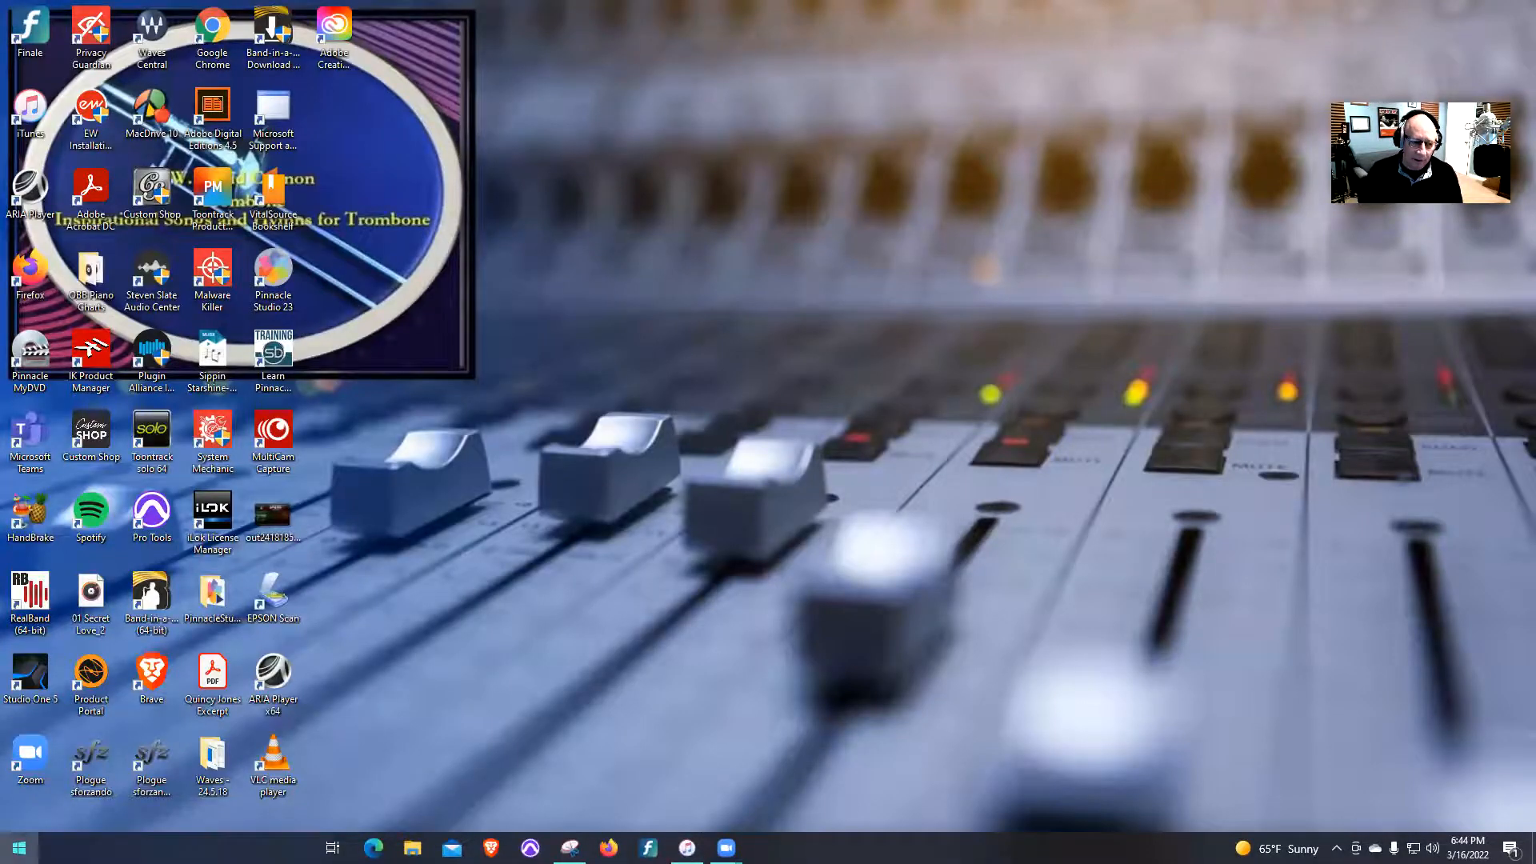
click(17, 847)
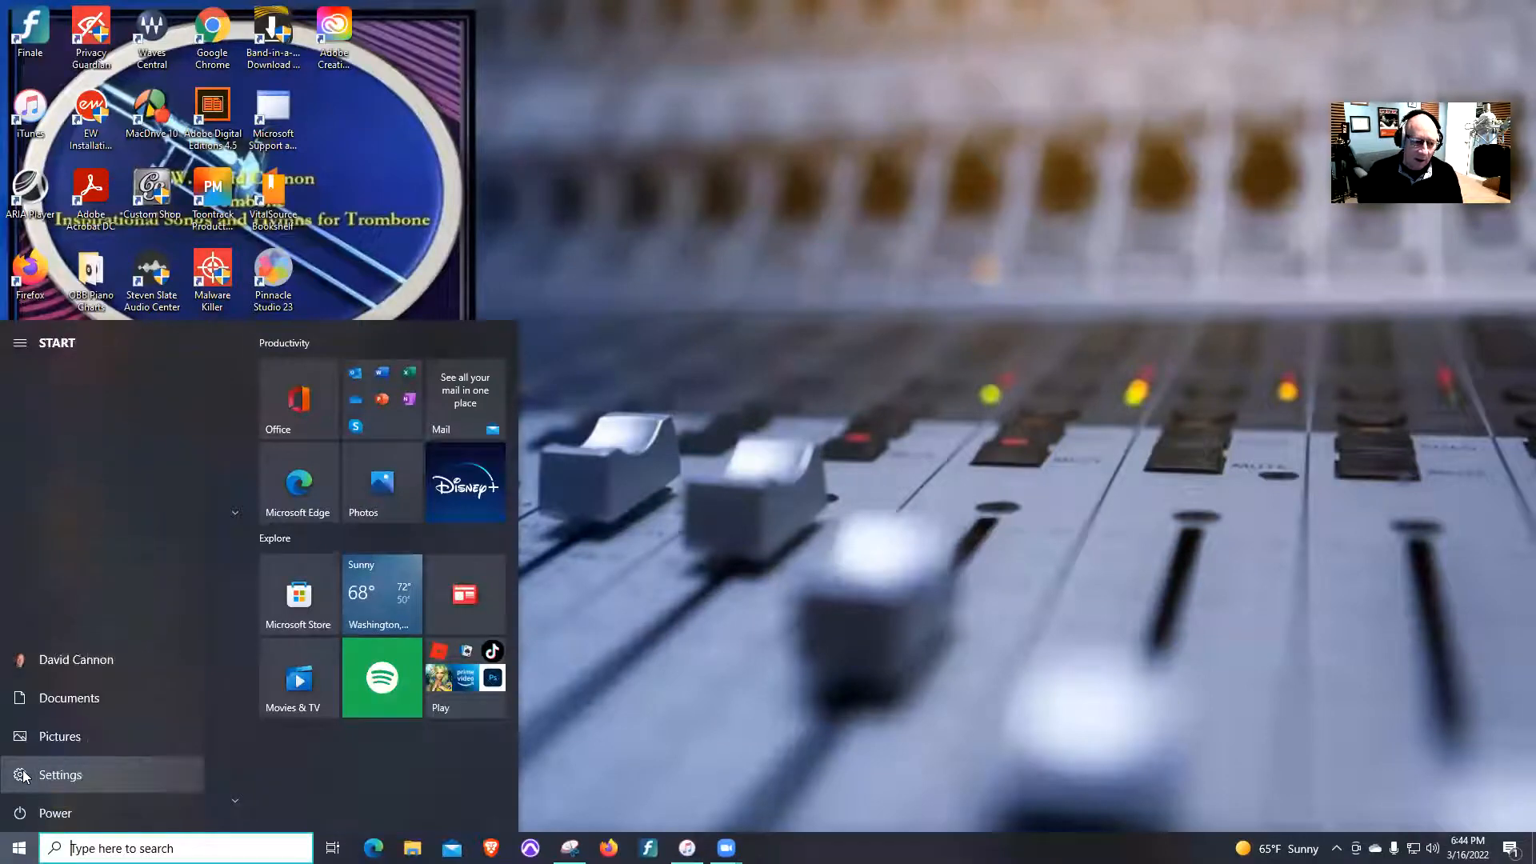
click(61, 774)
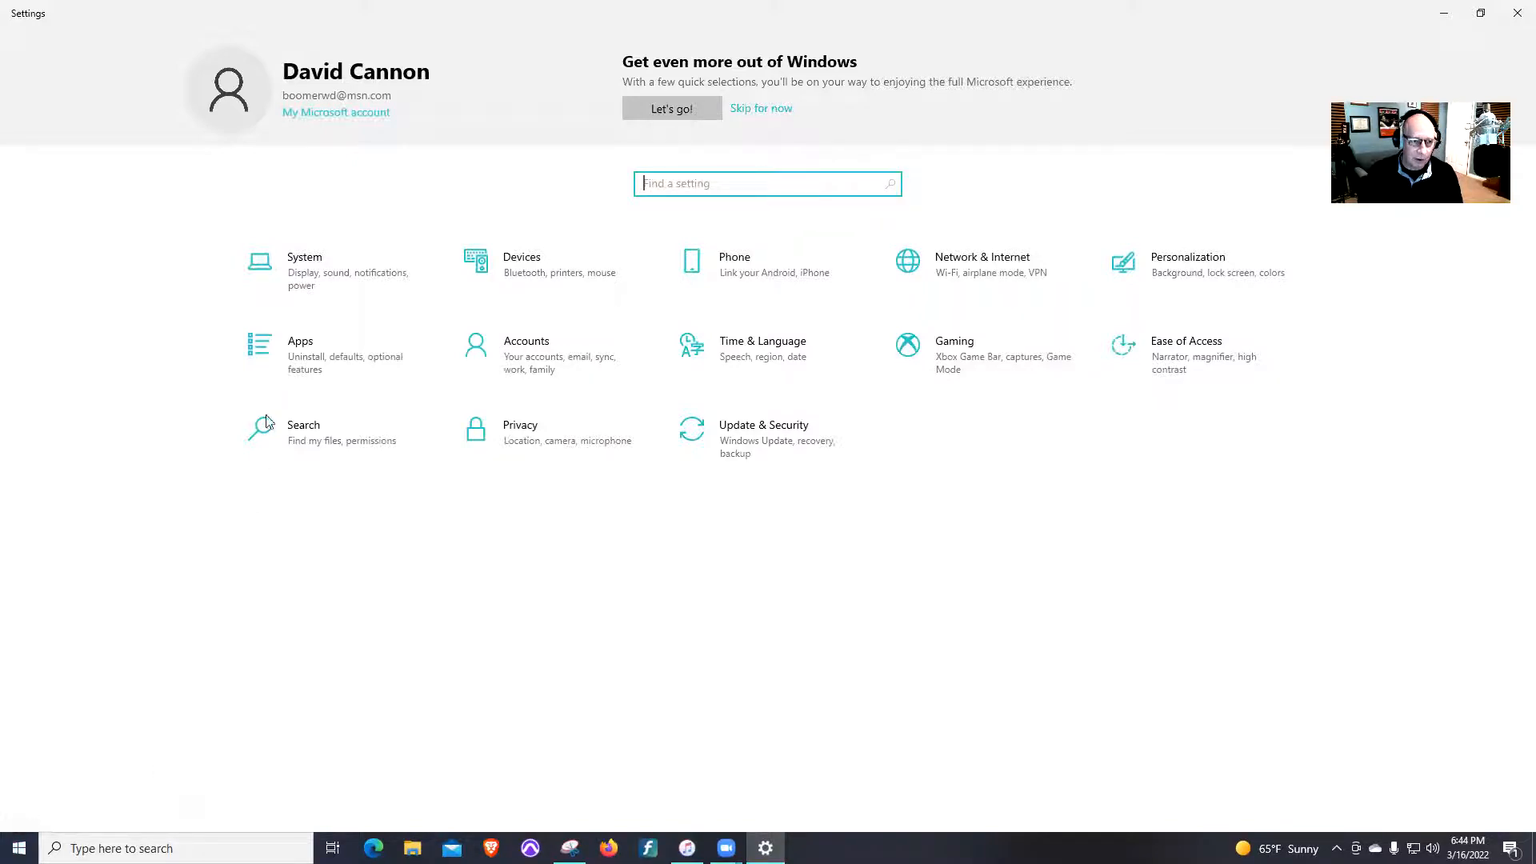
mouse_move(323, 355)
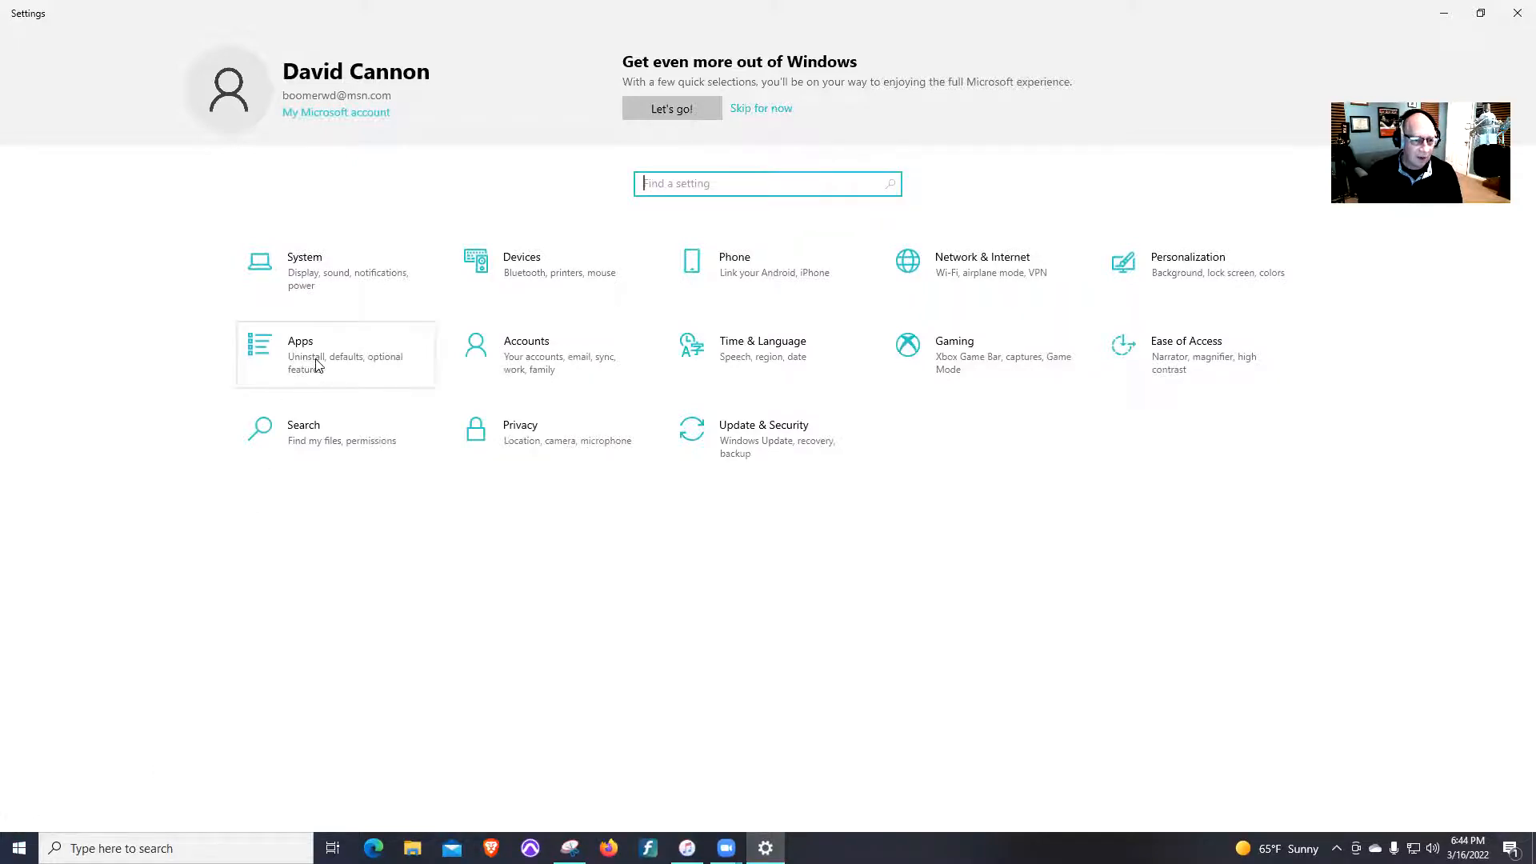
- Scroll the Apps & features list down to the Avid Pro Tools entries
click(300, 340)
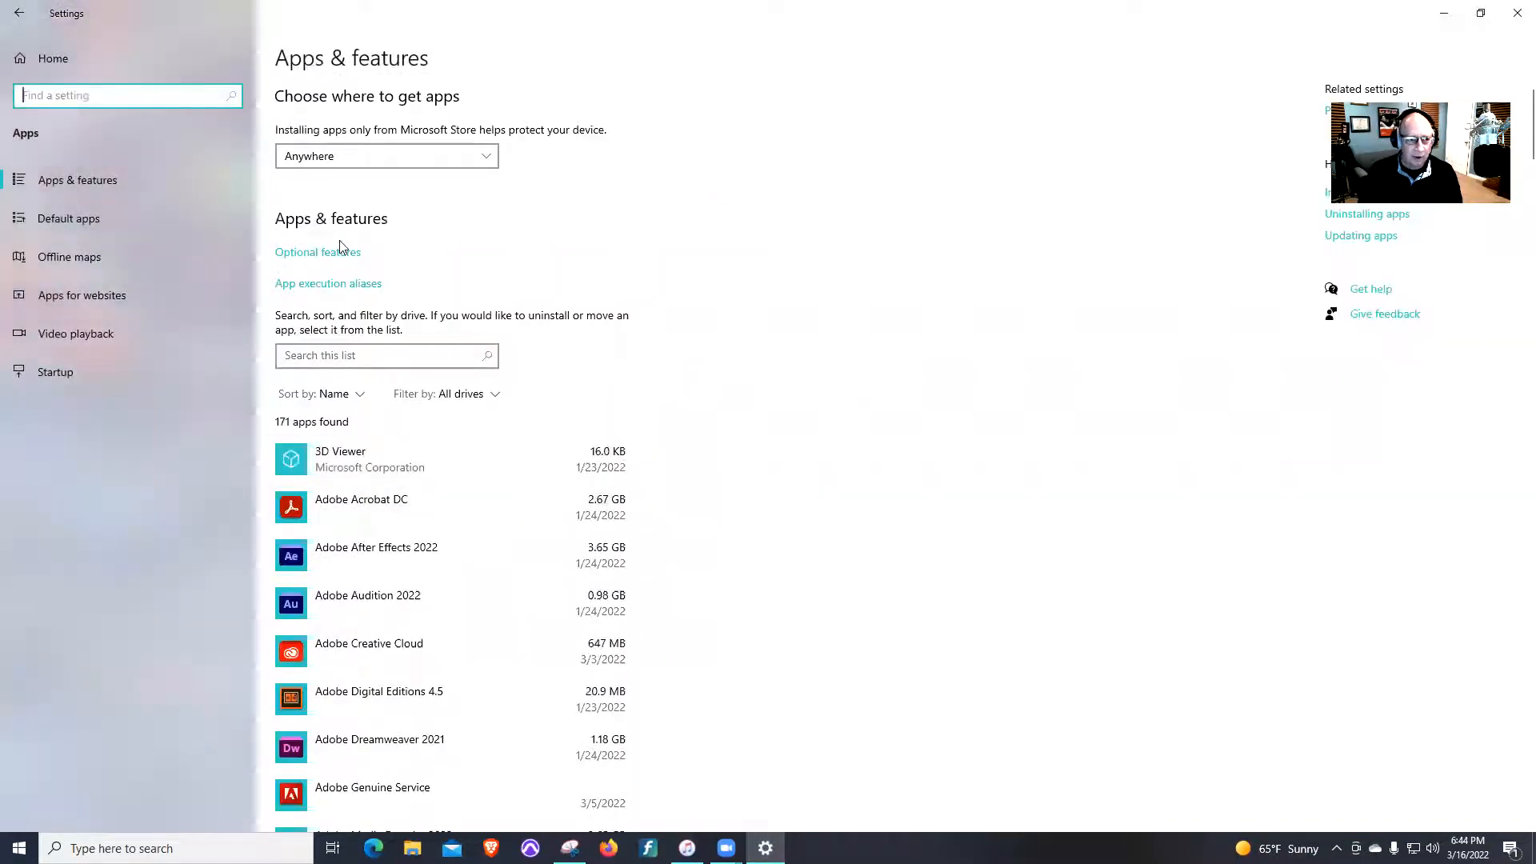
scroll(down, 3)
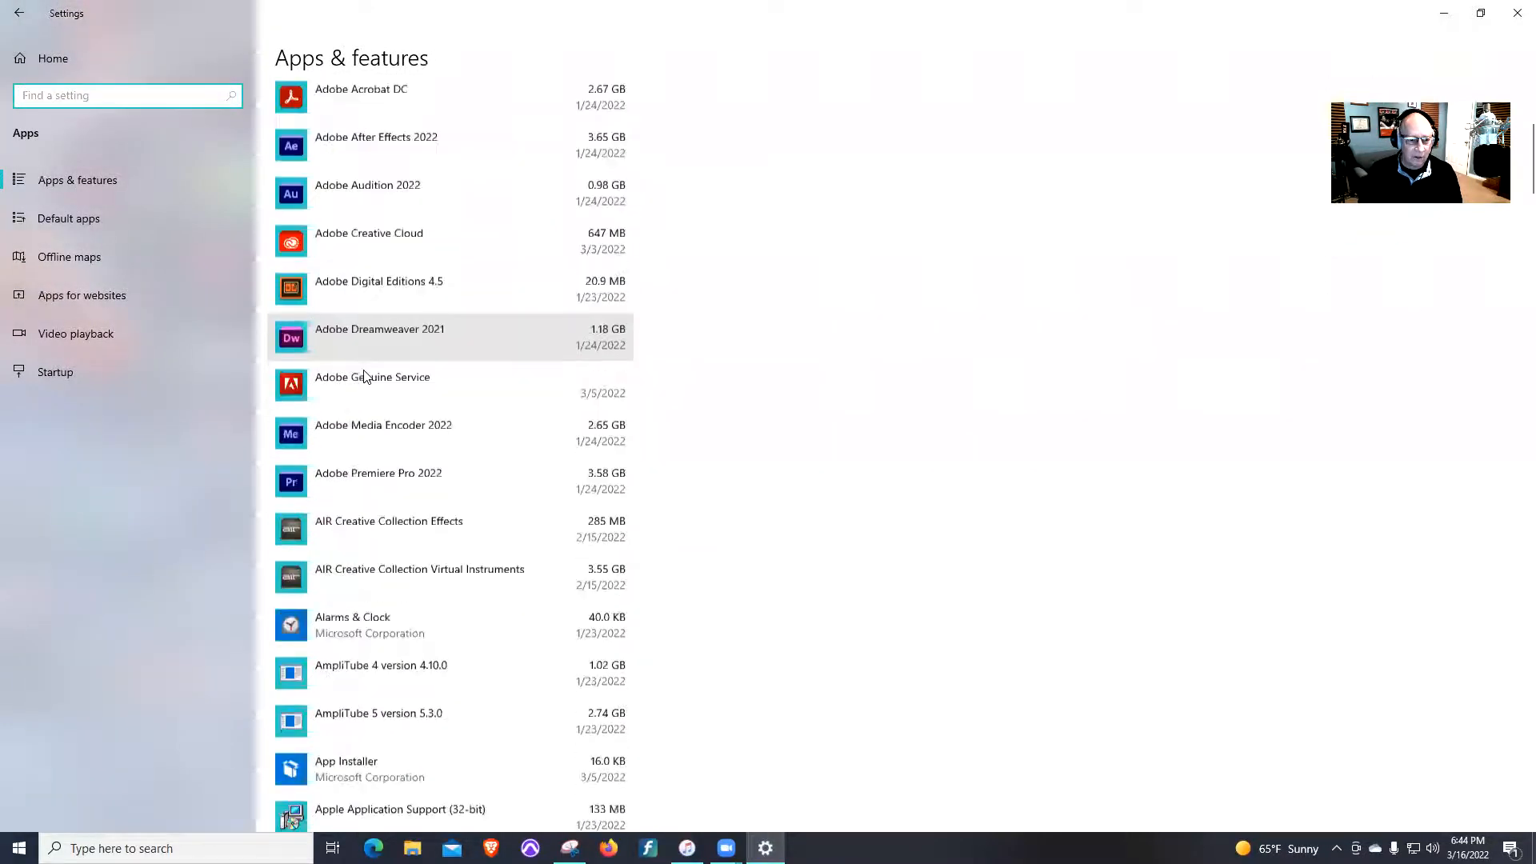
scroll(down, 3)
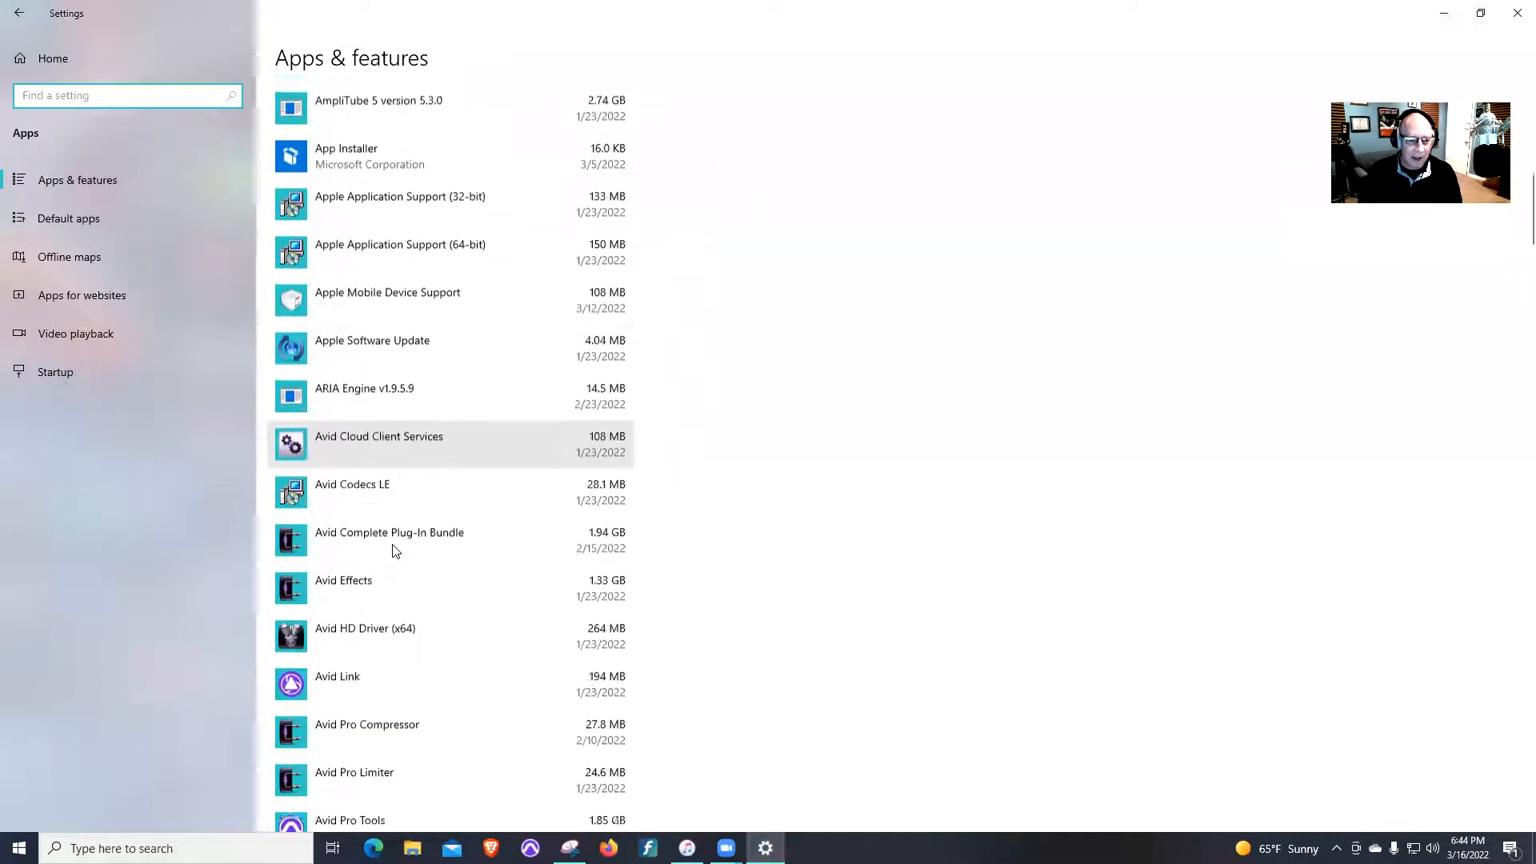
scroll(down, 3)
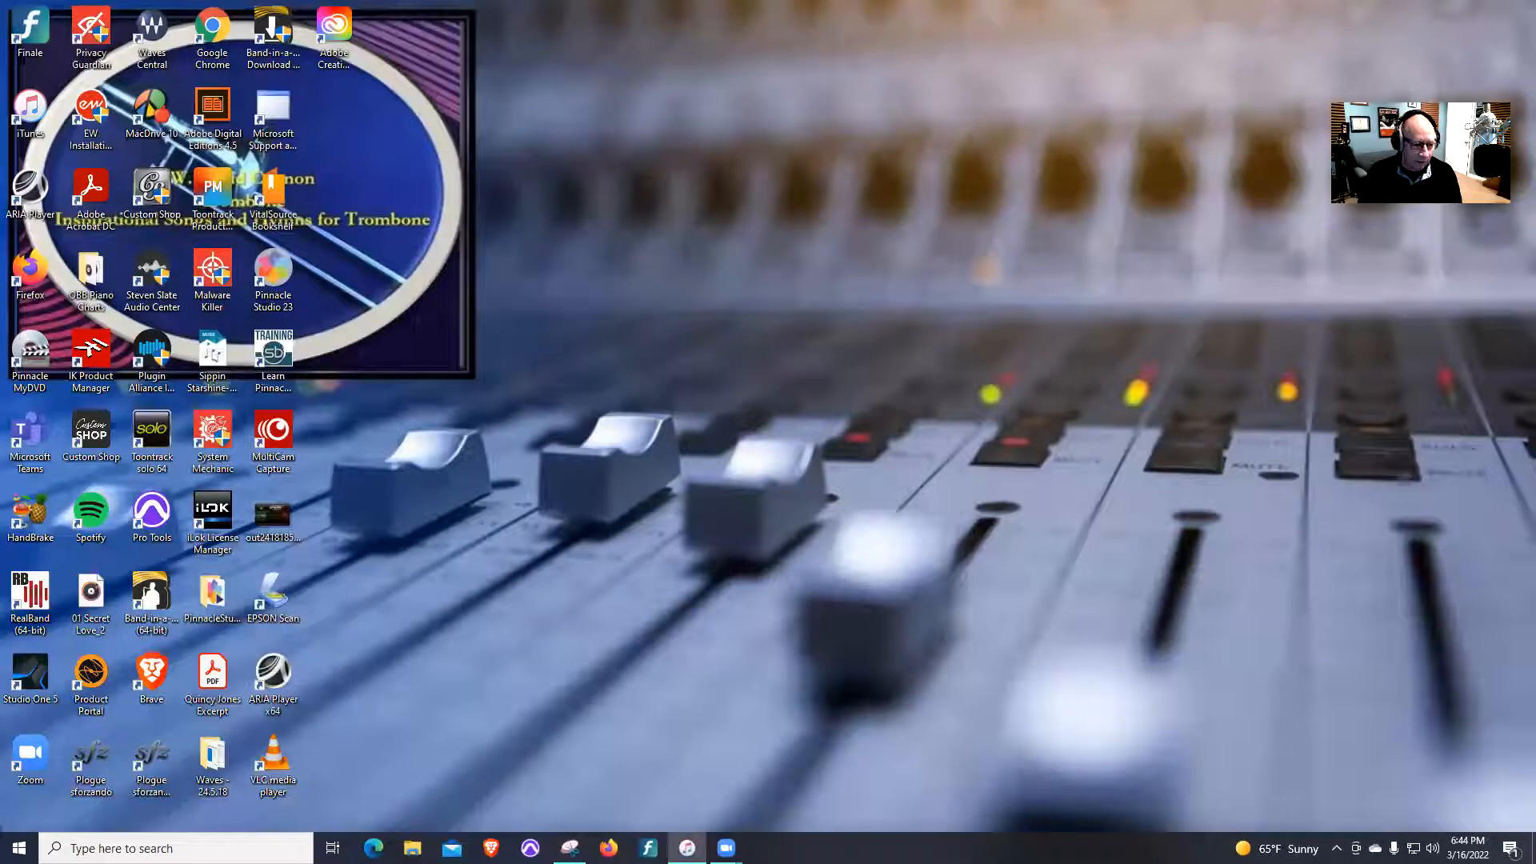
mouse_move(355, 516)
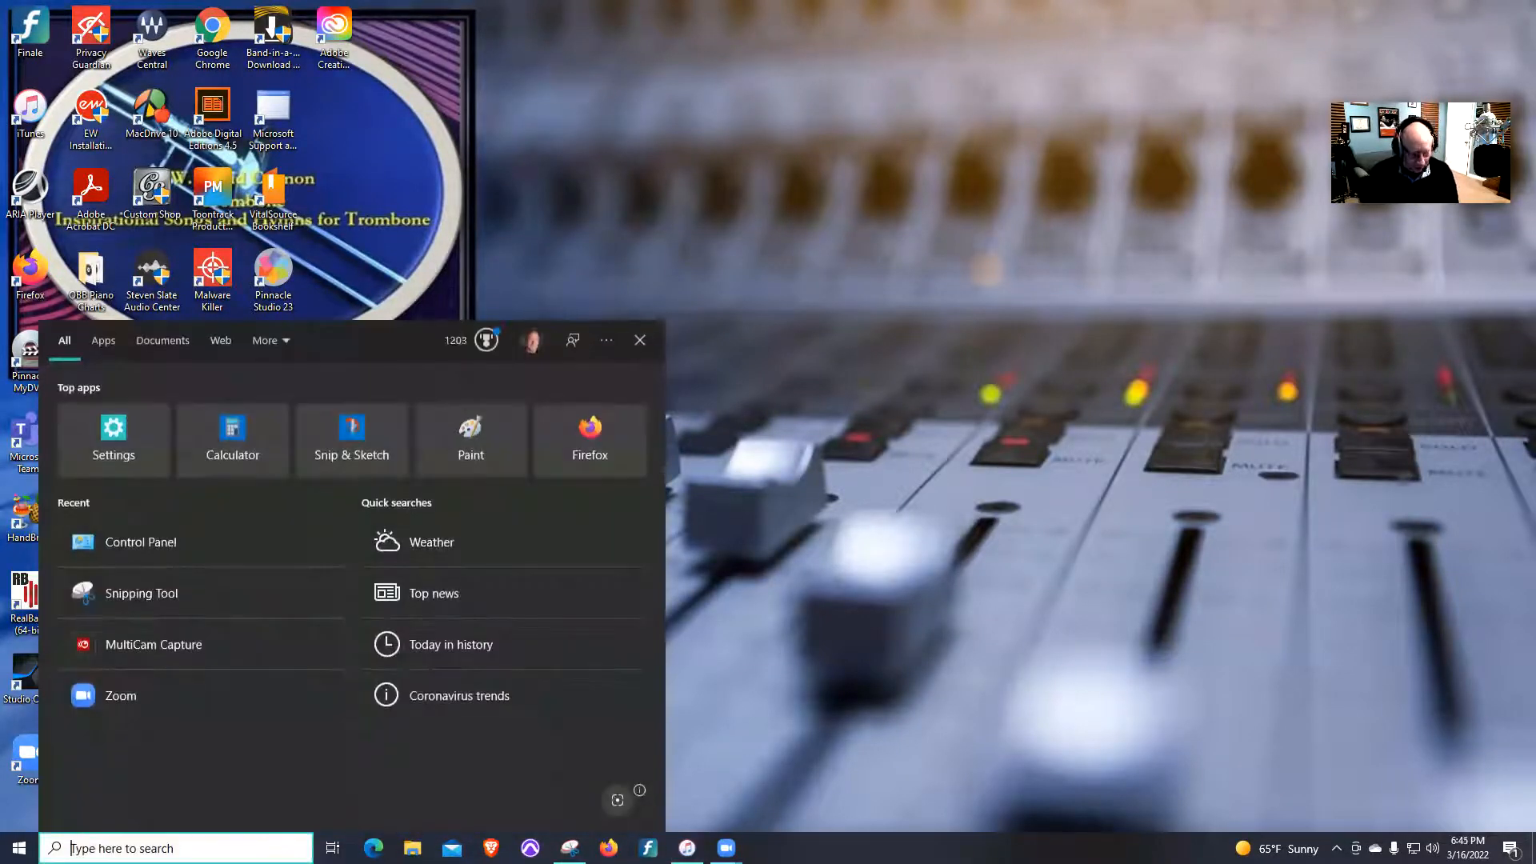
- Search 'Control Panel' from the taskbar and open it
text(c)
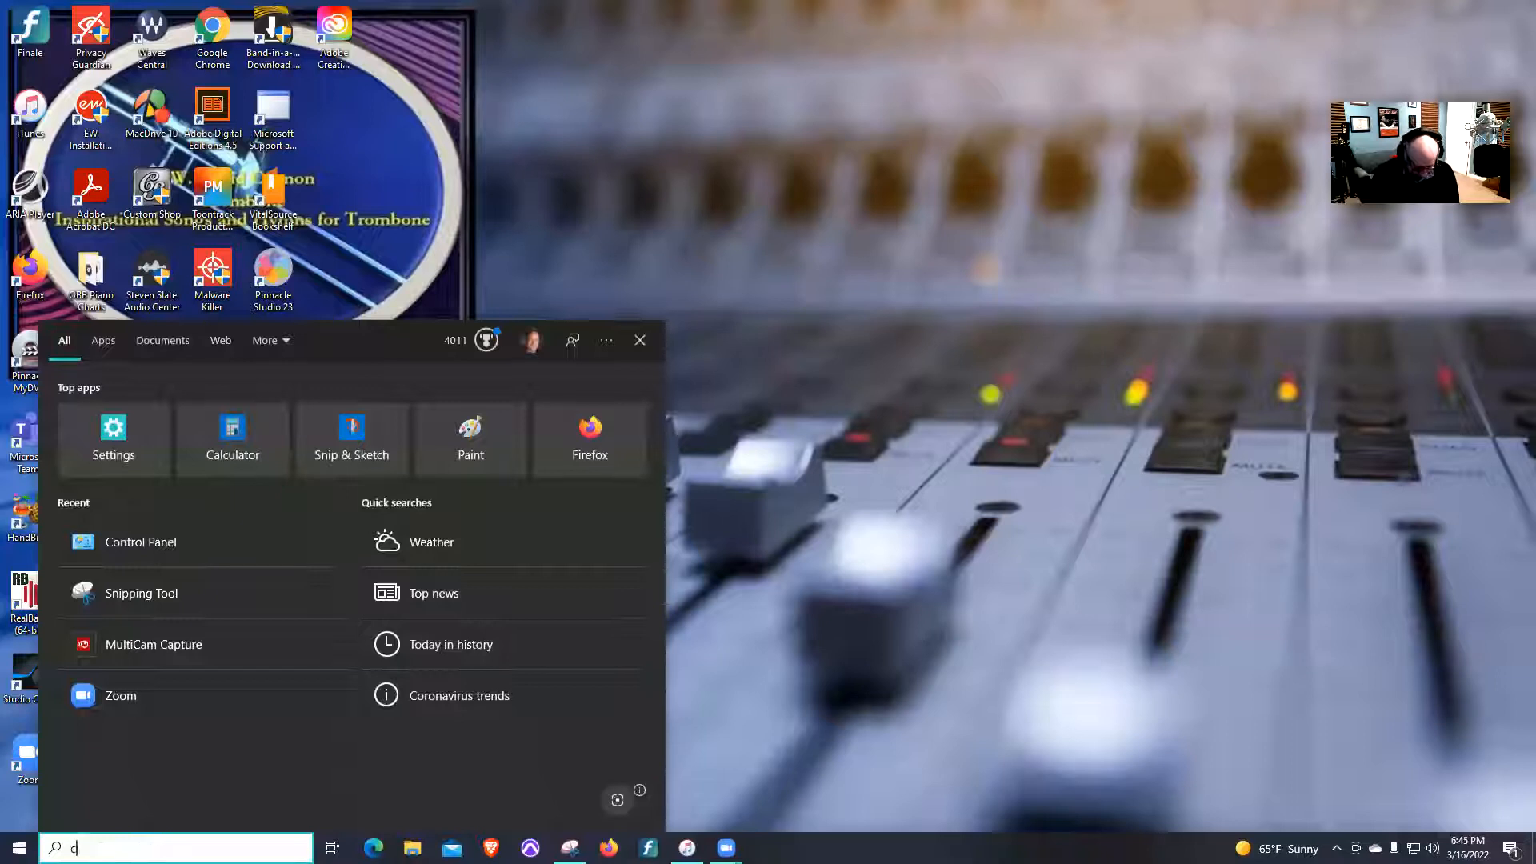
text(ontrol Panel)
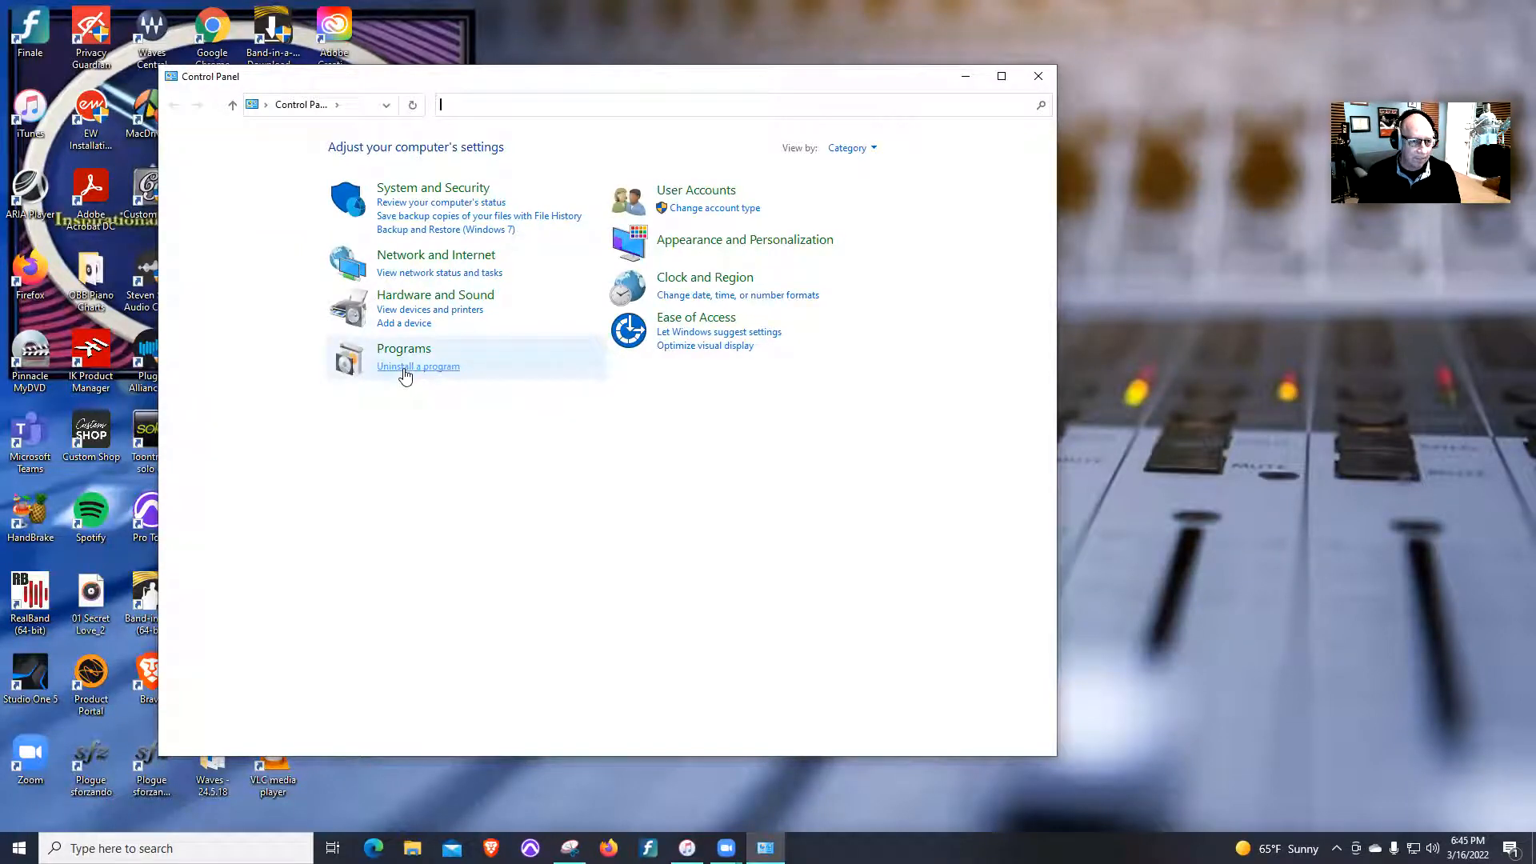
- Highlight Avid Pro Tools under 'Uninstall a program', then close Programs and Features
click(418, 365)
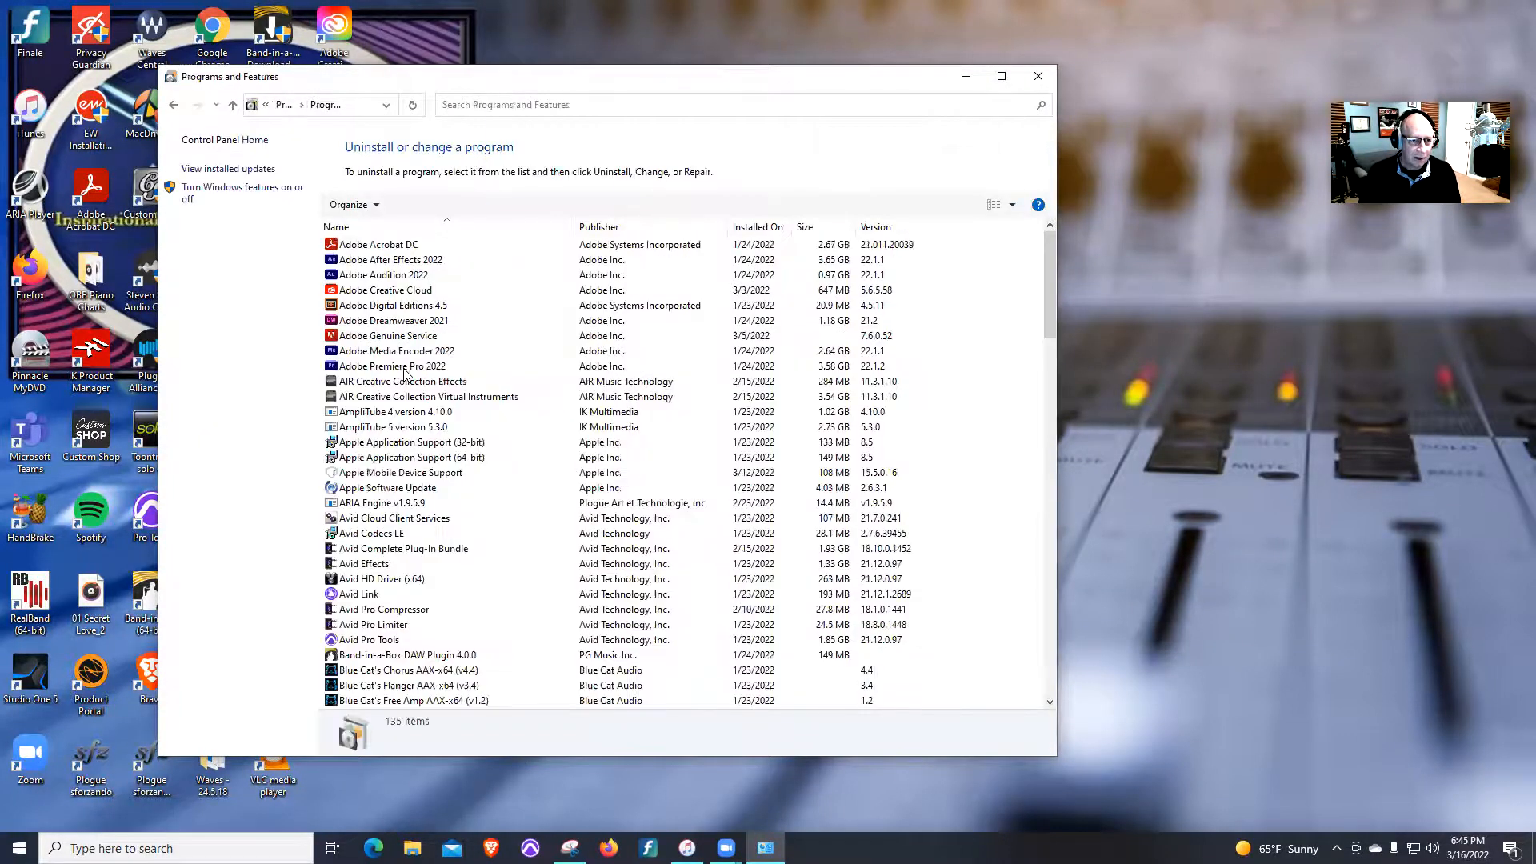
scroll(down, 3)
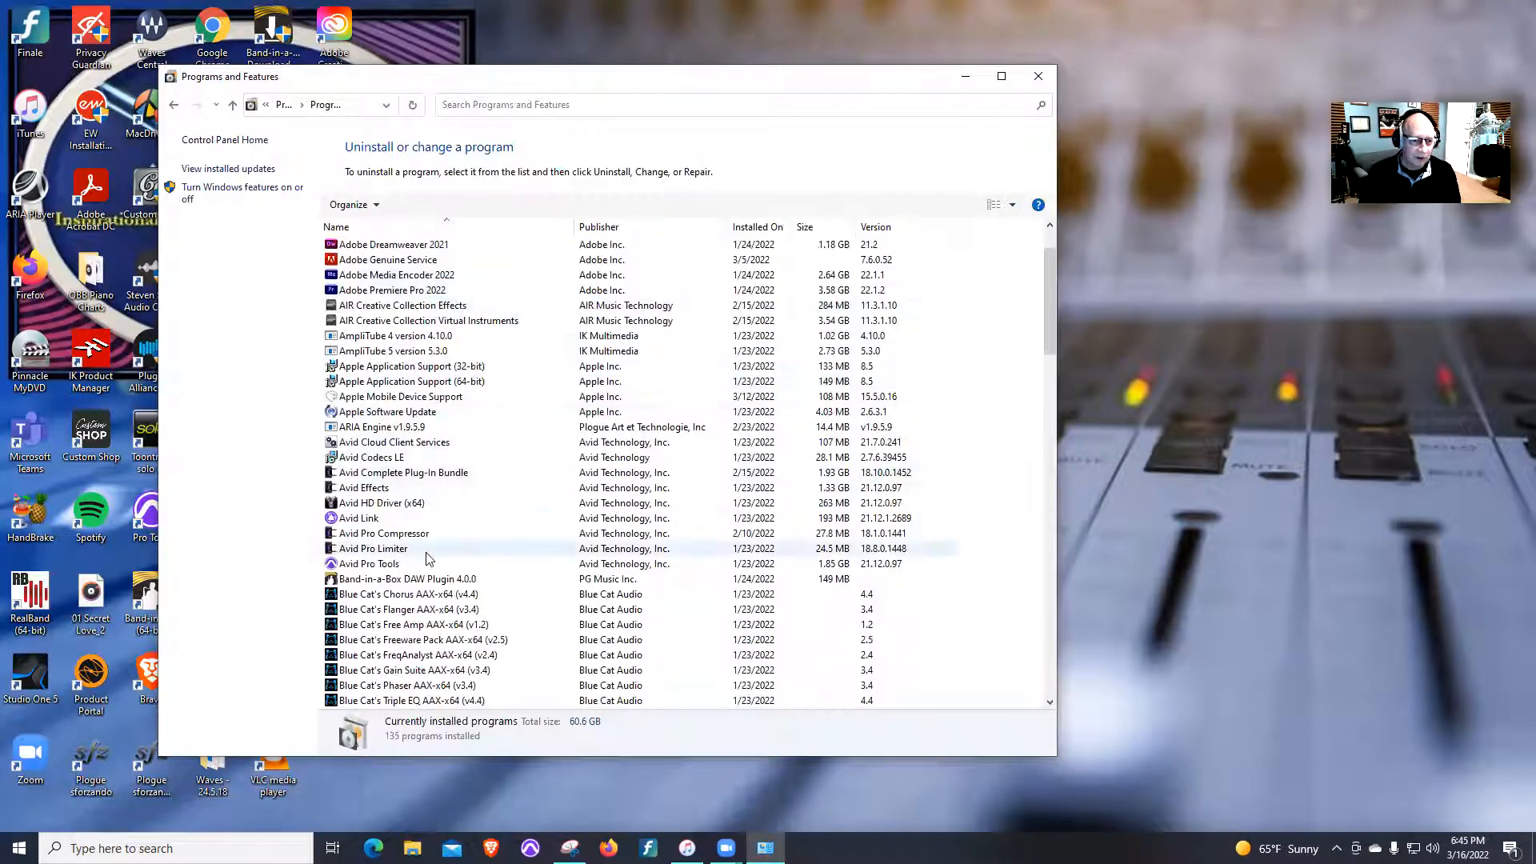
click(392, 563)
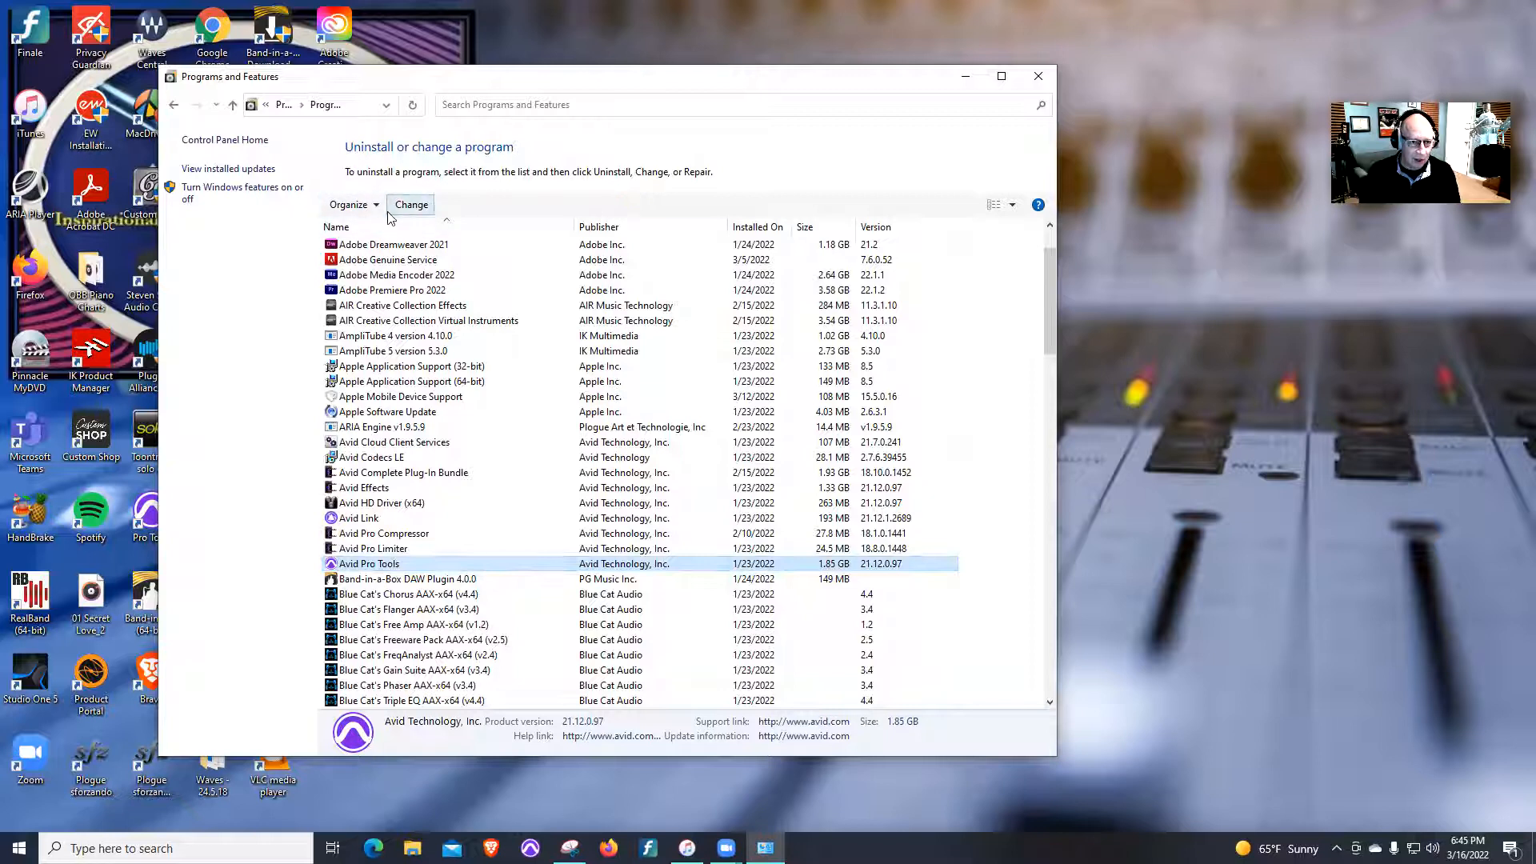
mouse_move(411, 204)
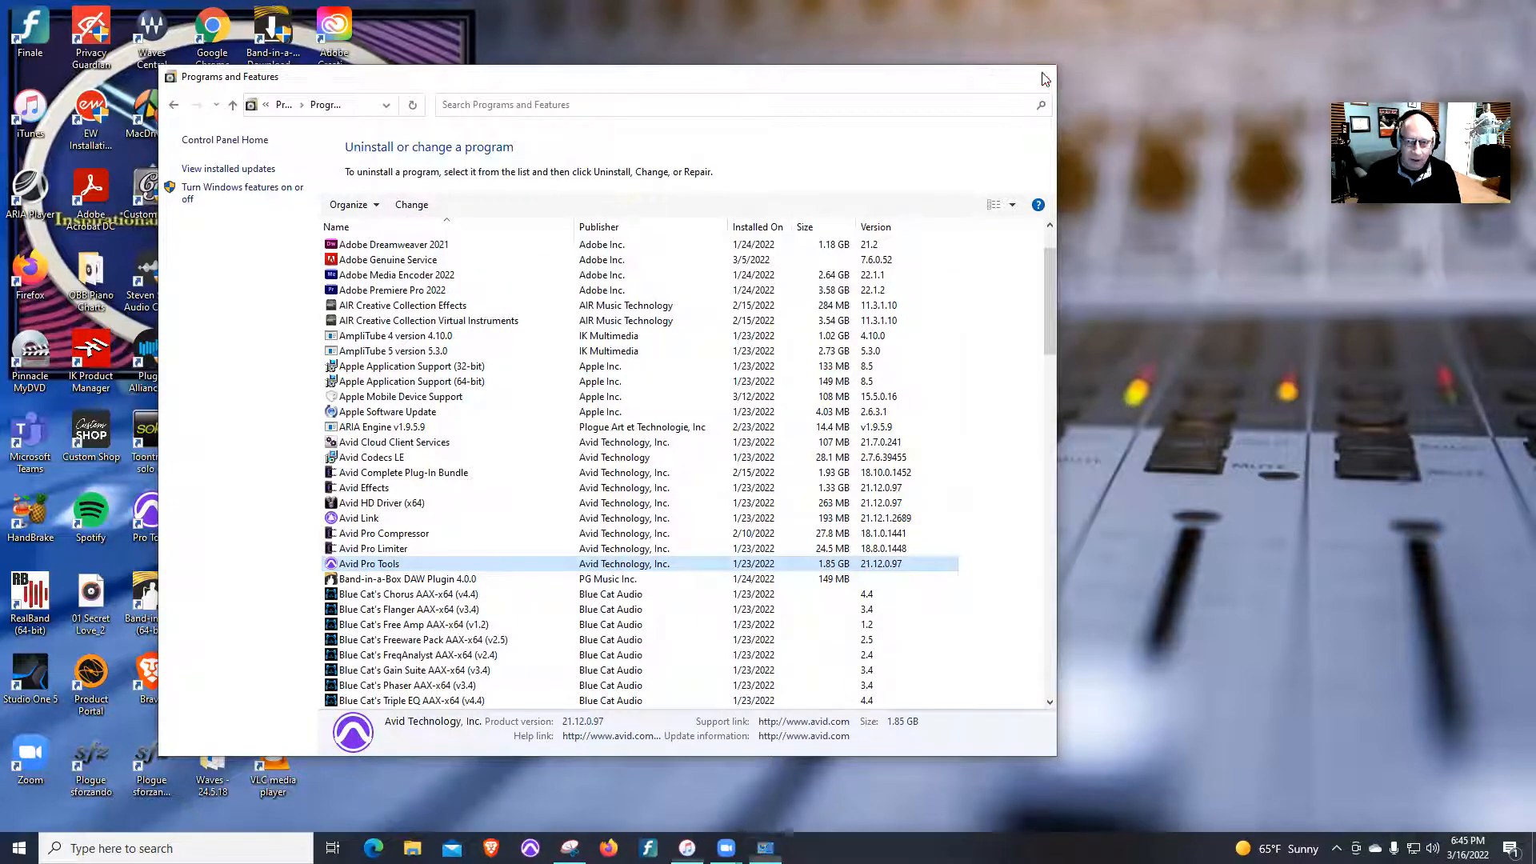
click(1043, 77)
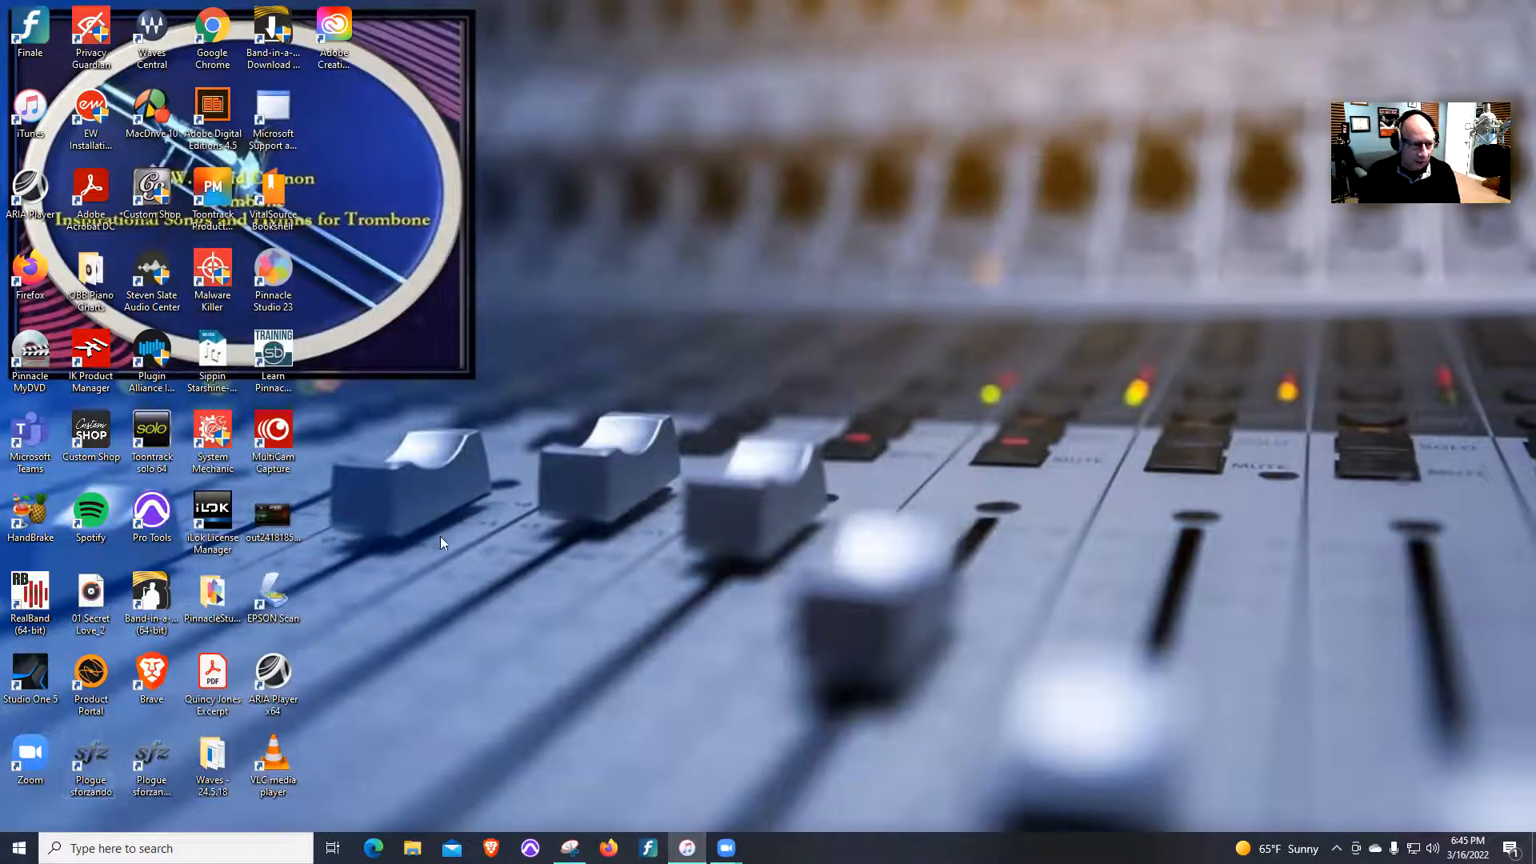
mouse_move(583, 738)
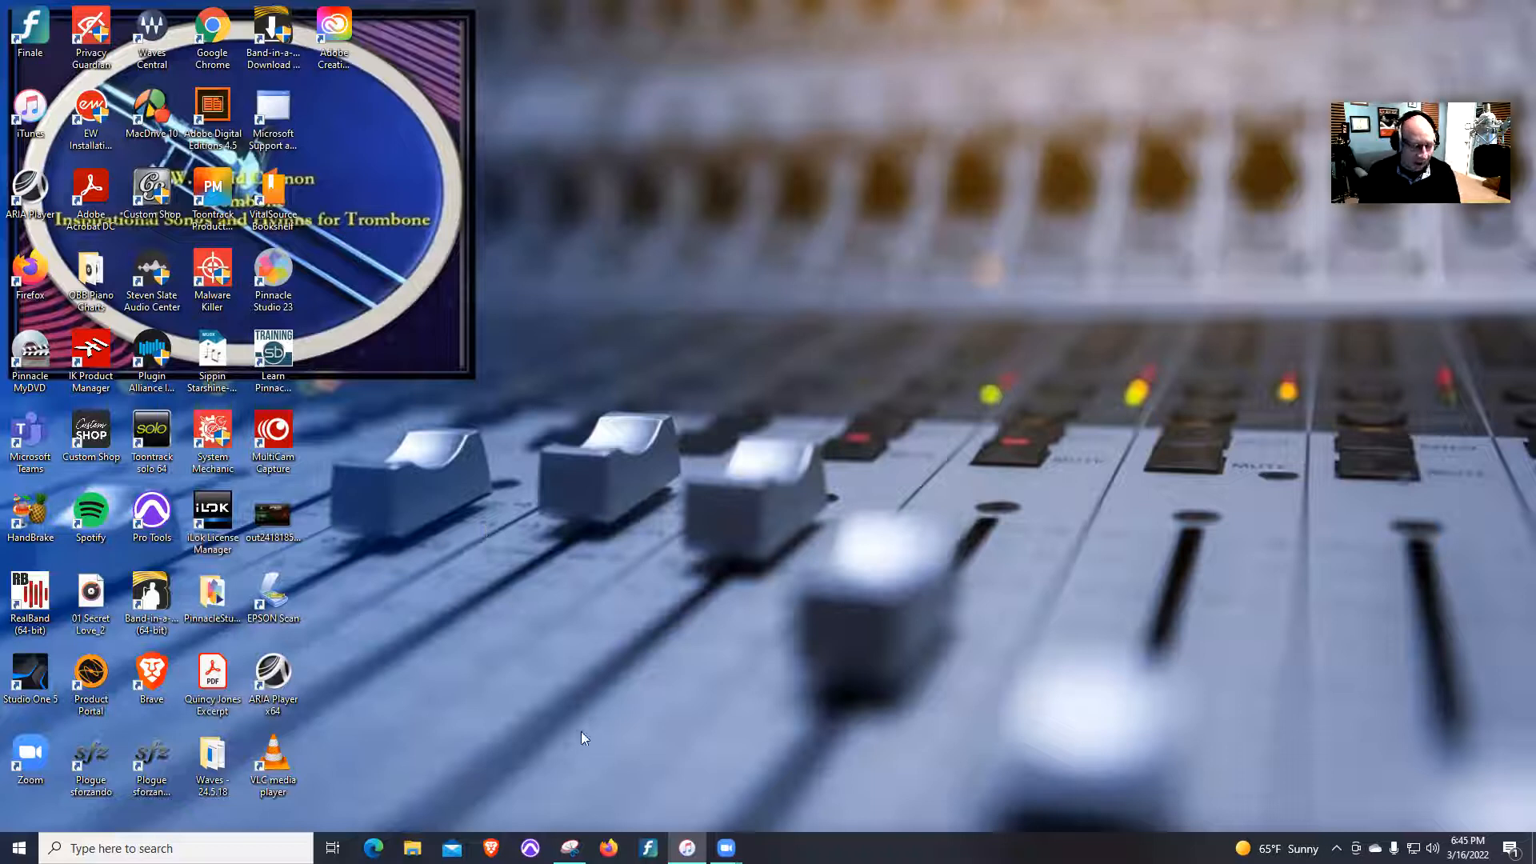
mouse_move(607, 764)
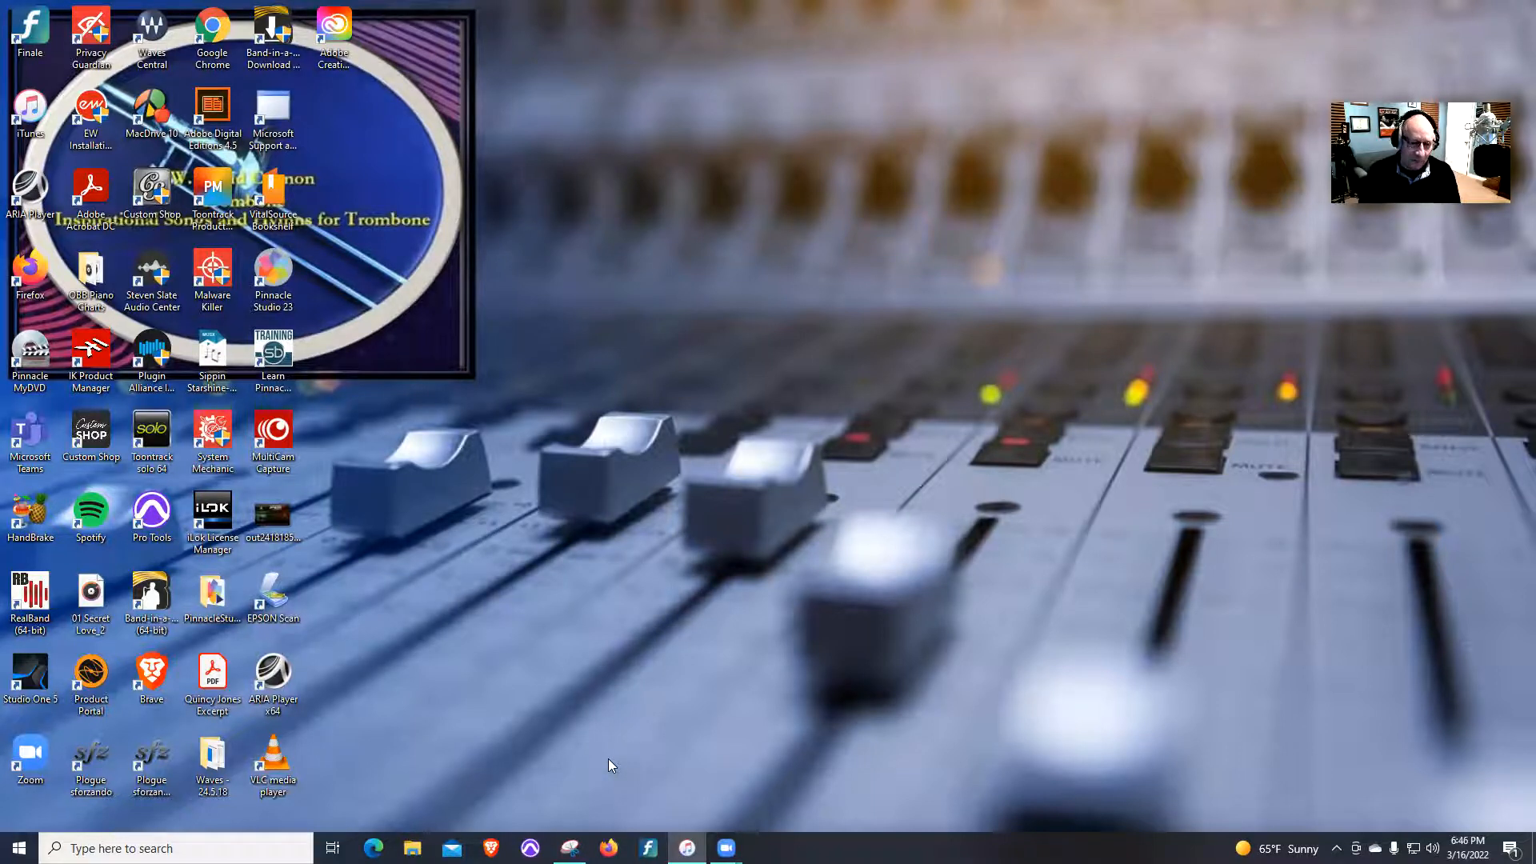
mouse_move(655, 804)
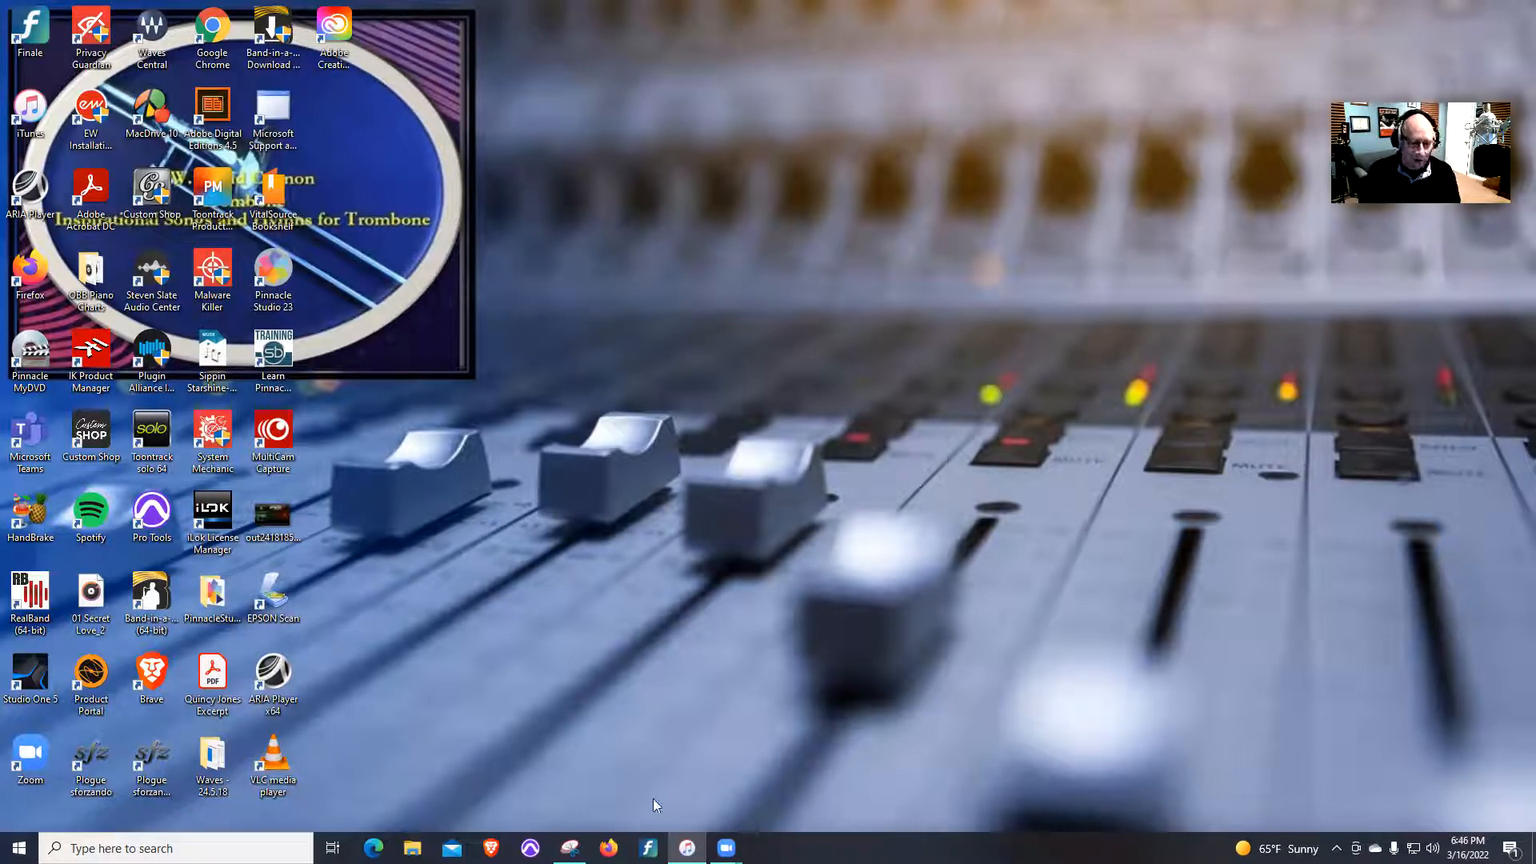